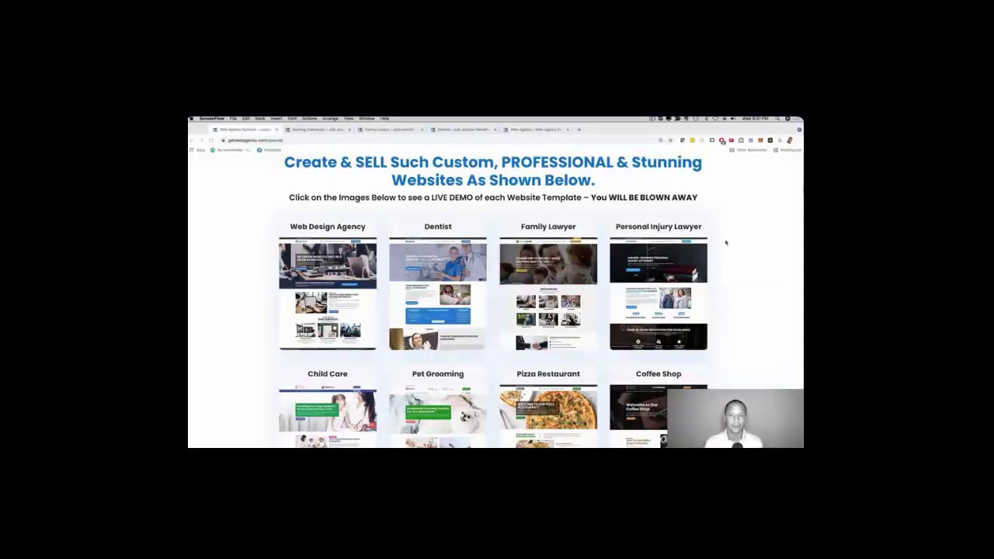
Scroll the sales page to the website template thumbnails for the Roofing demo
scroll(down, 3)
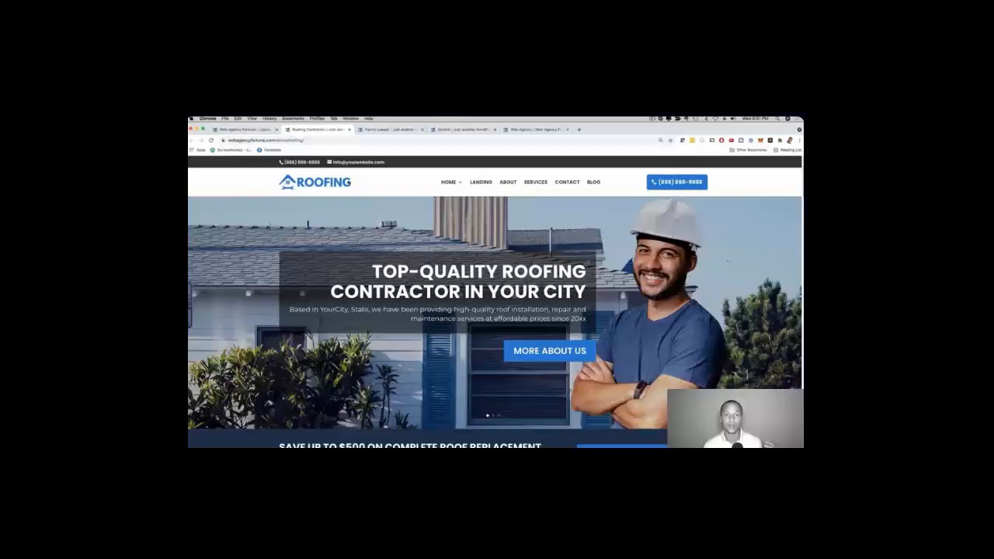
Browse the Roofing demo from its hero banner down through services, team and recent works
click(447, 181)
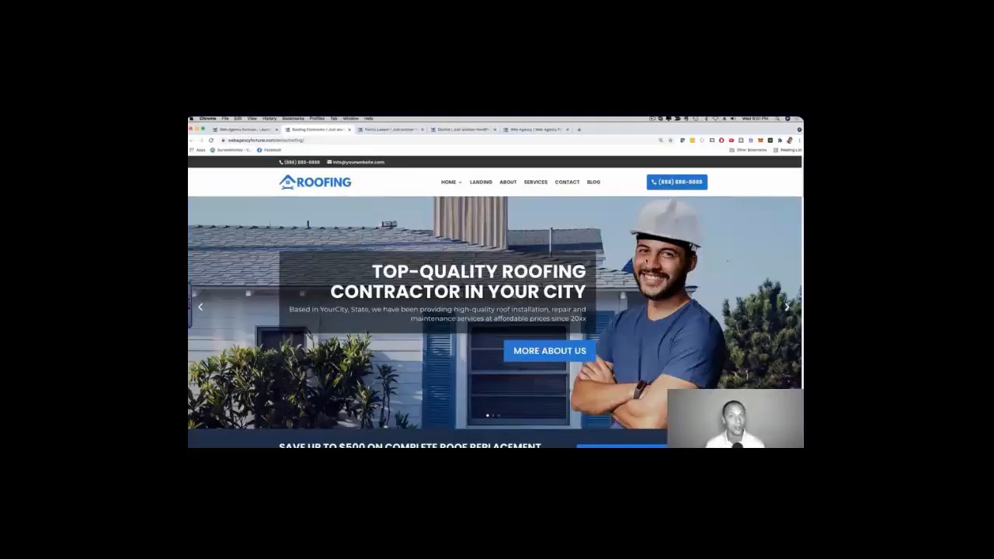
scroll(down, 3)
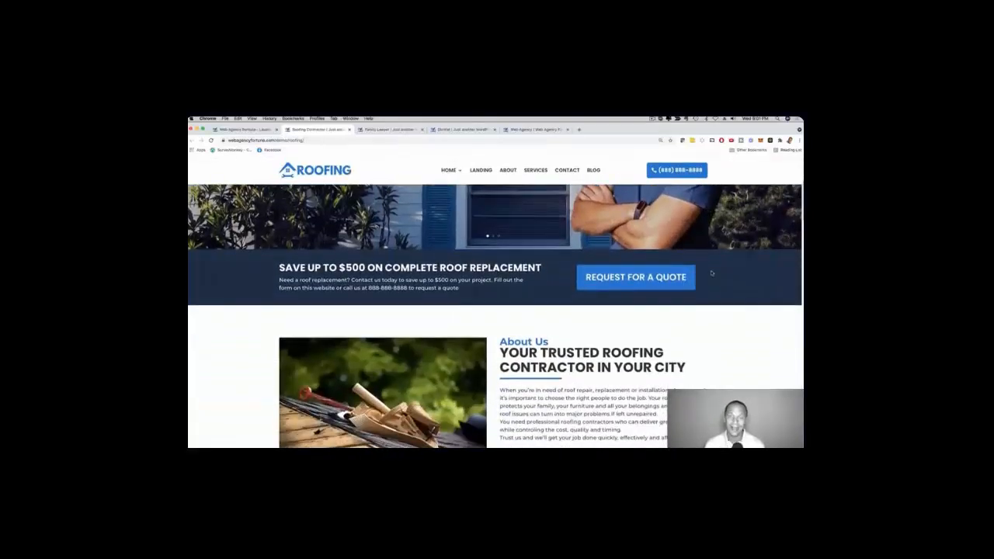
scroll(down, 3)
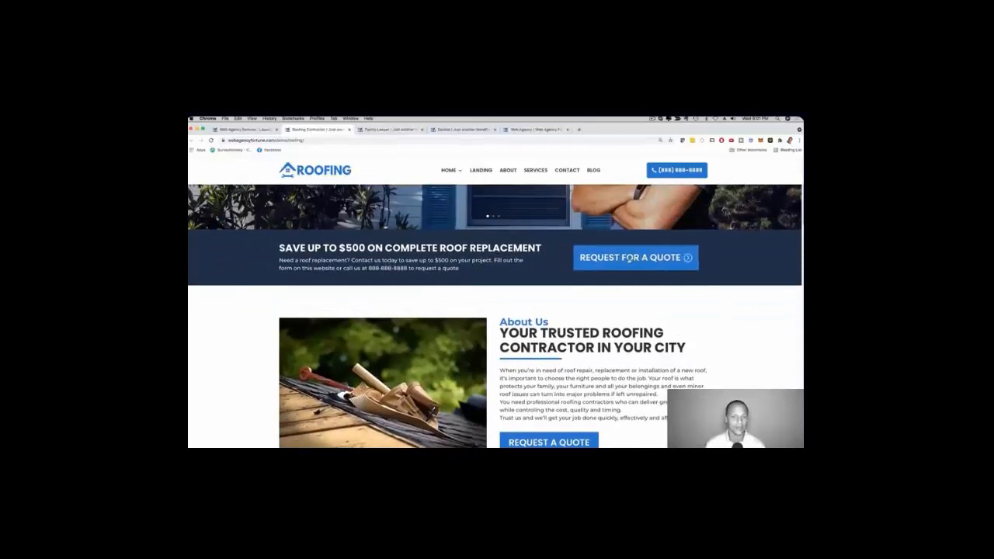
scroll(down, 3)
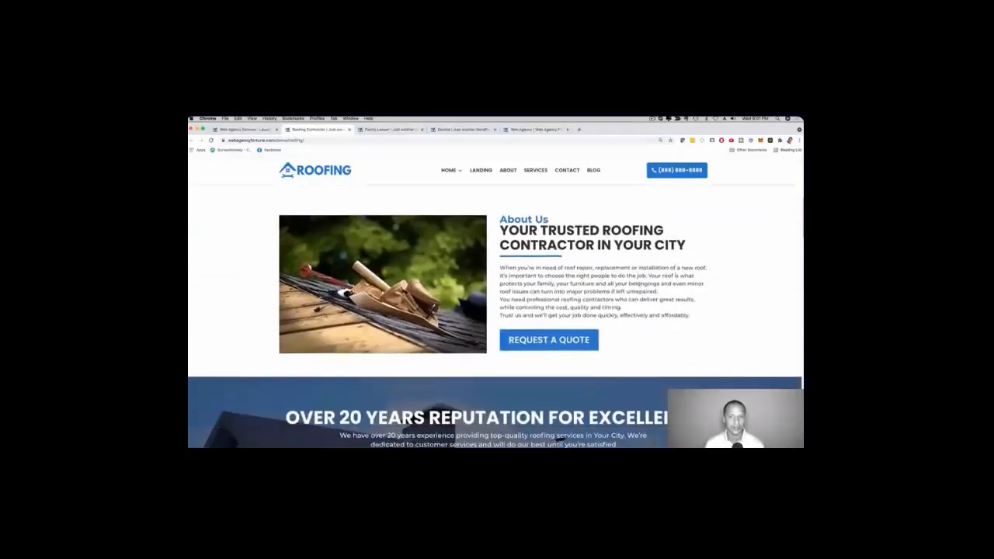
scroll(down, 3)
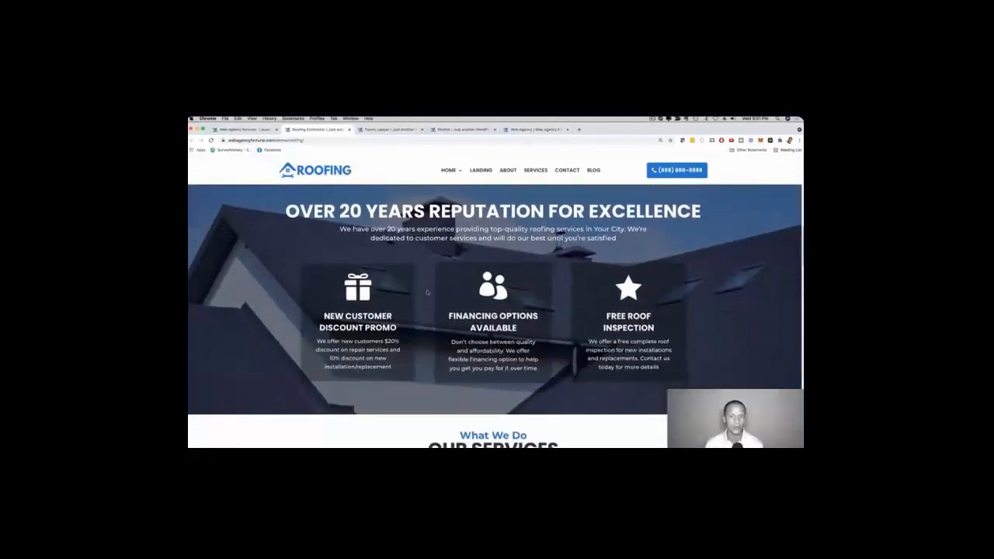
scroll(down, 3)
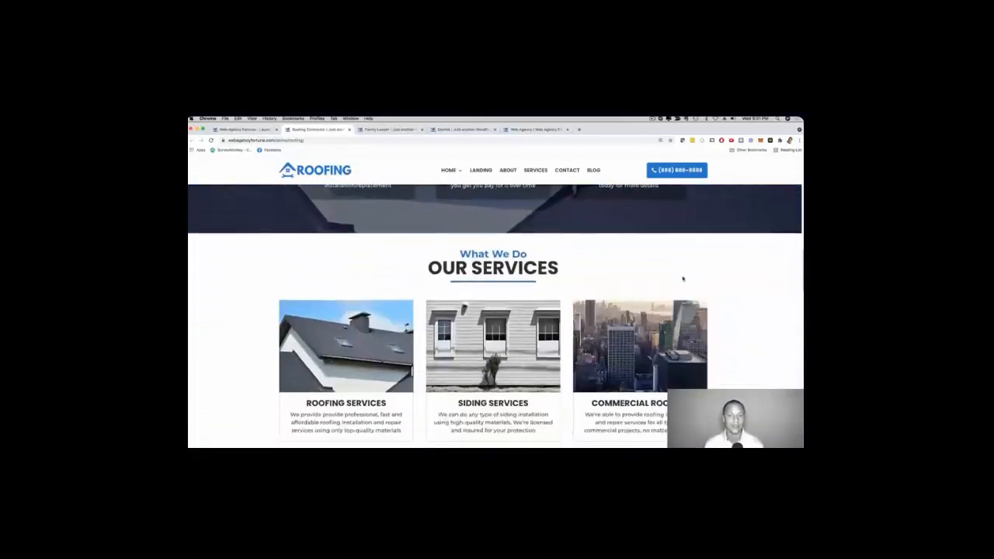
scroll(down, 3)
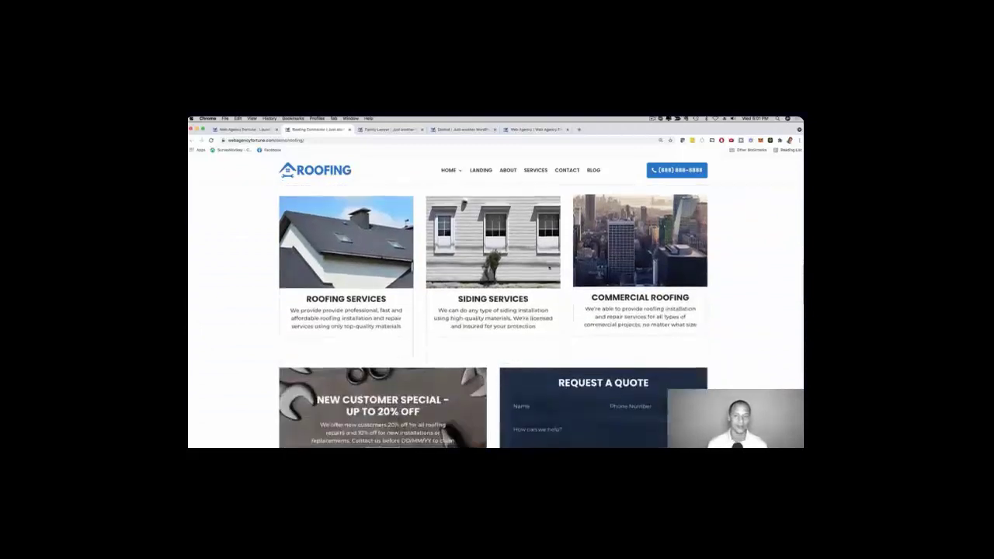
Continue down through the blog to the Let's Get In Touch contact section
scroll(down, 3)
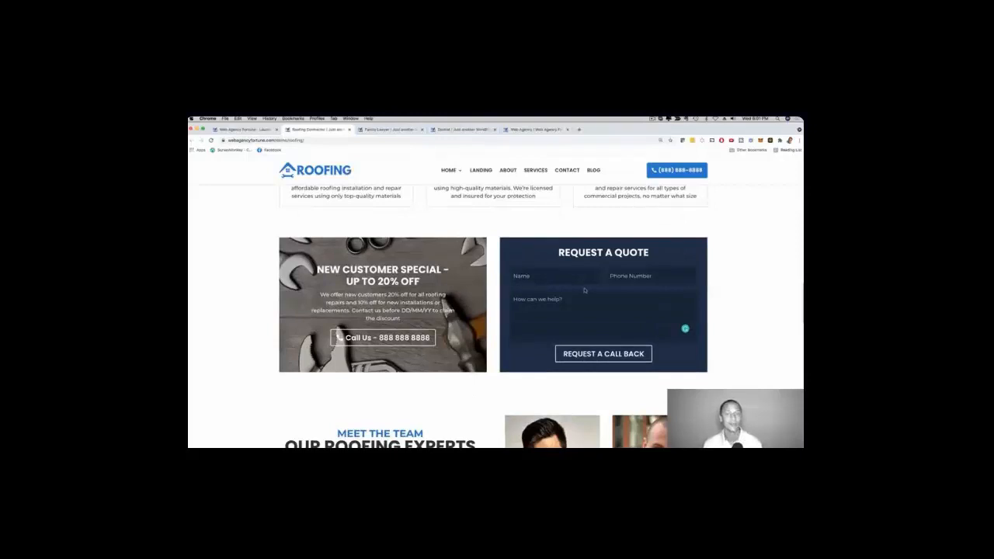
scroll(down, 3)
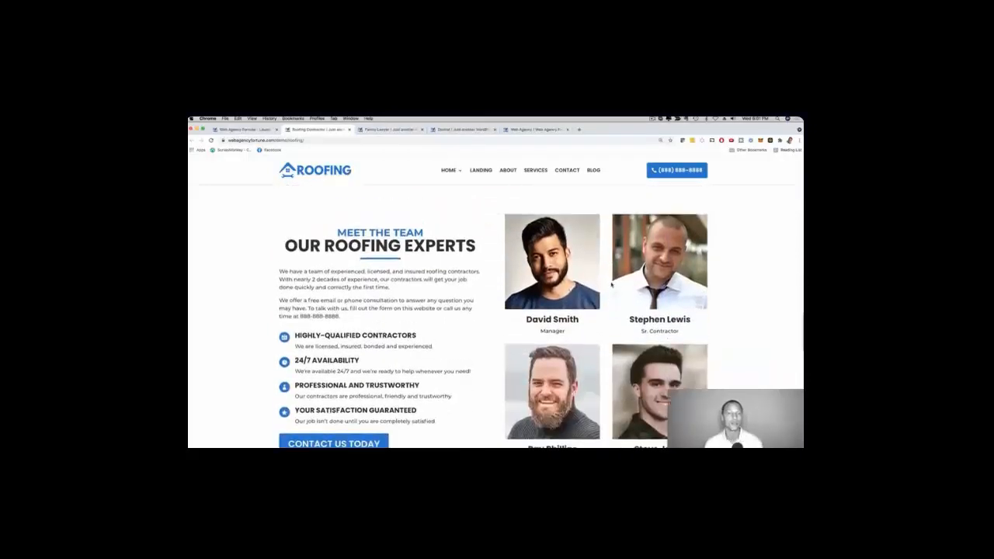
scroll(down, 3)
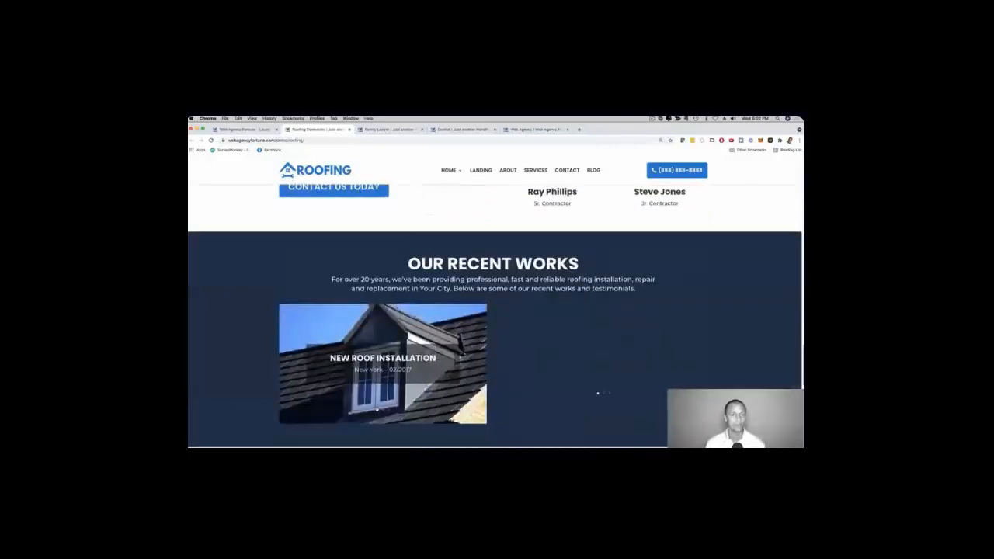
scroll(down, 3)
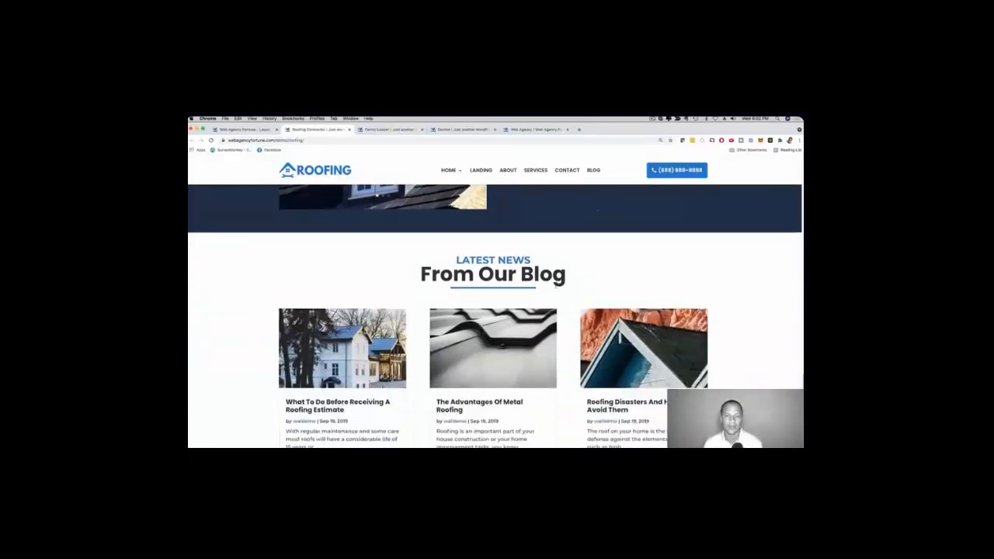
scroll(down, 3)
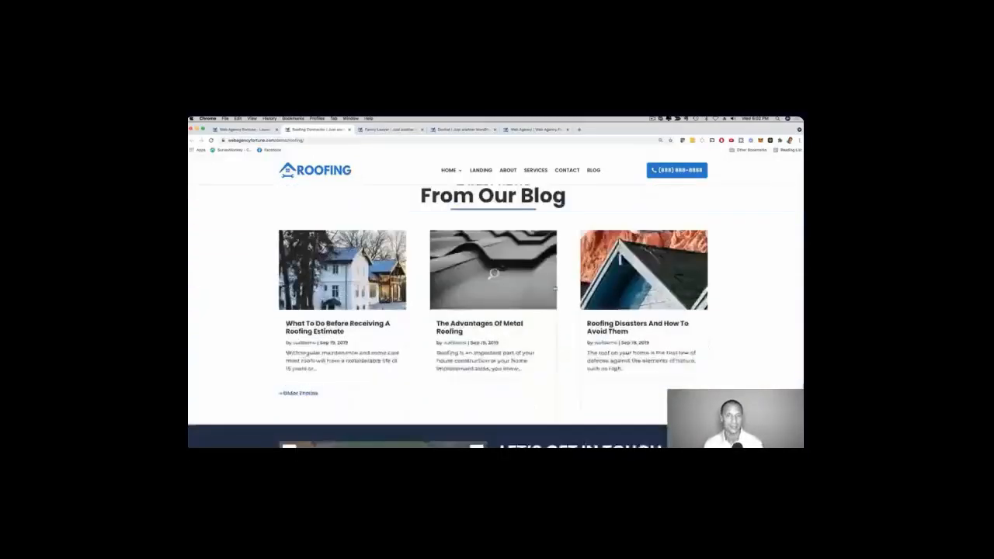
scroll(down, 3)
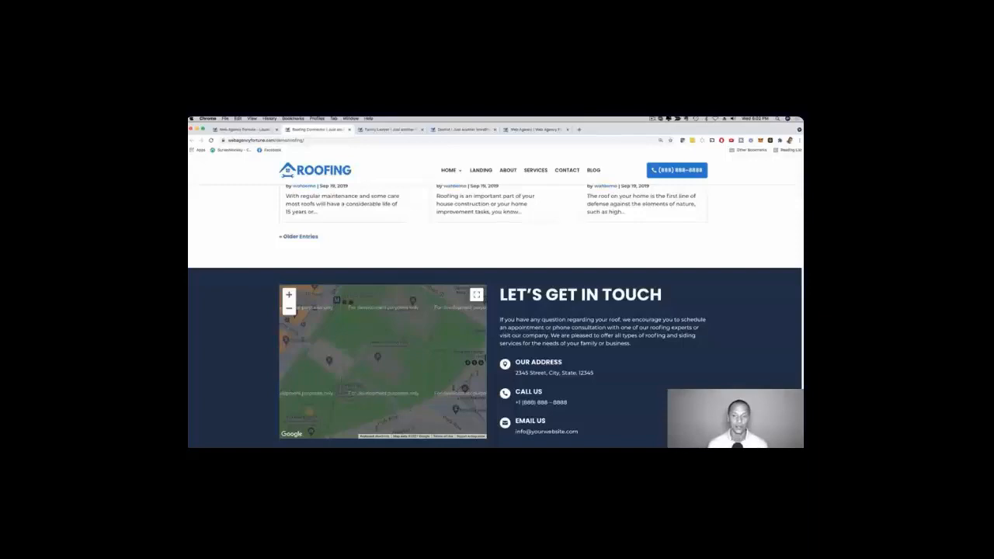
scroll(up, 3)
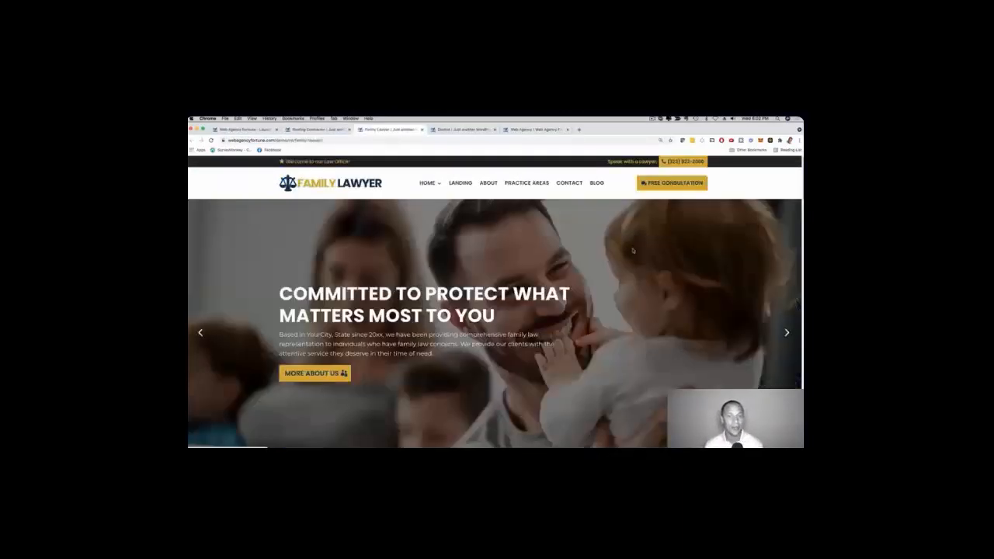
Browse the Family Lawyer demo through its expertise and testimonials sections
scroll(down, 3)
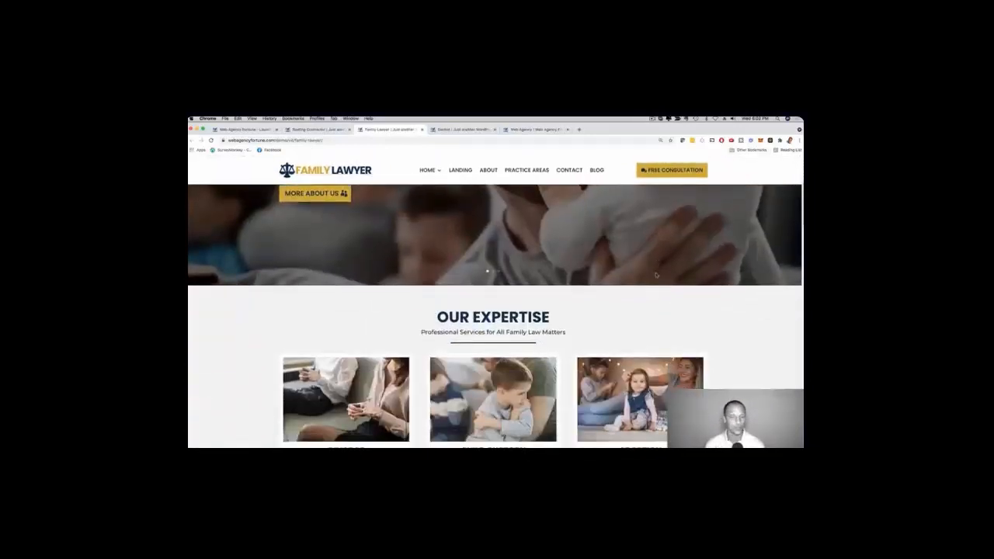
scroll(down, 3)
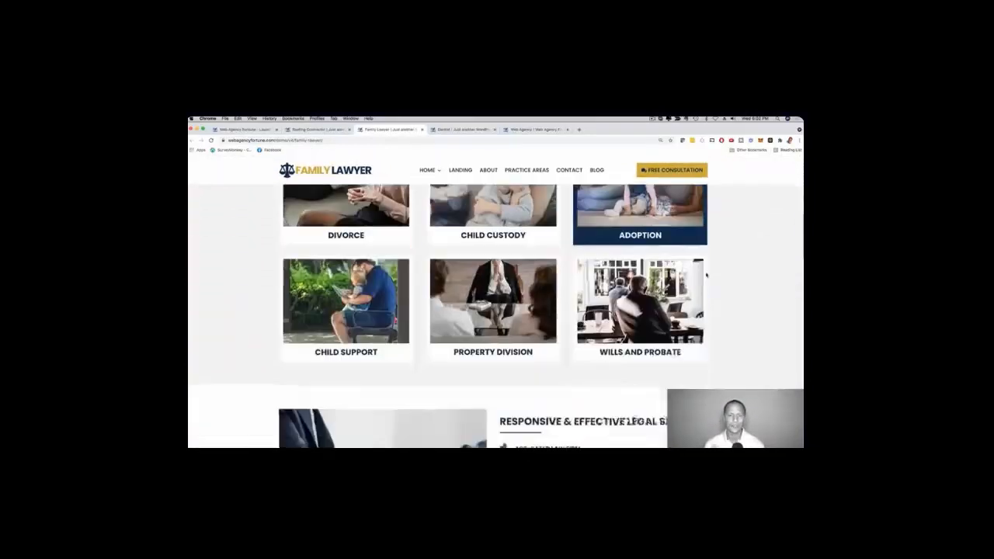
scroll(down, 3)
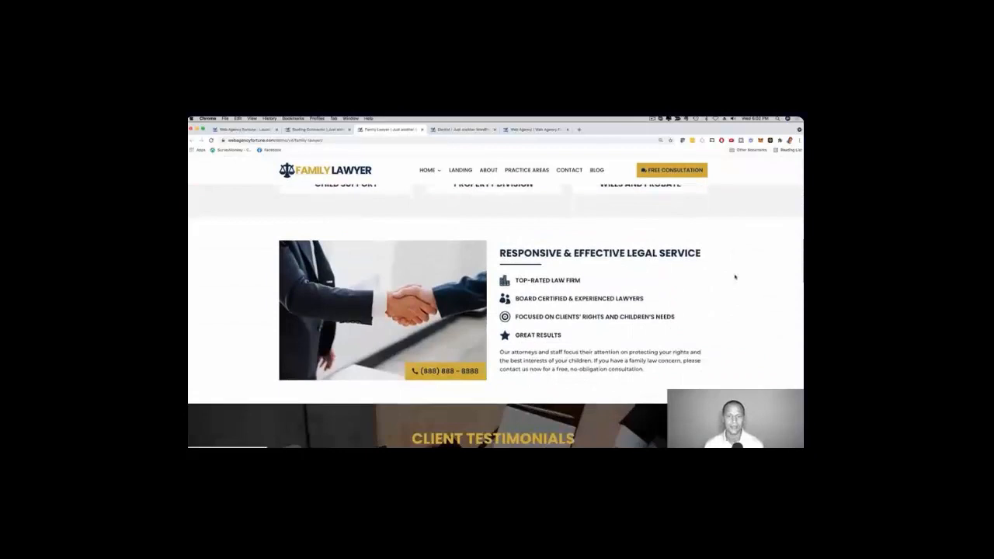
scroll(down, 3)
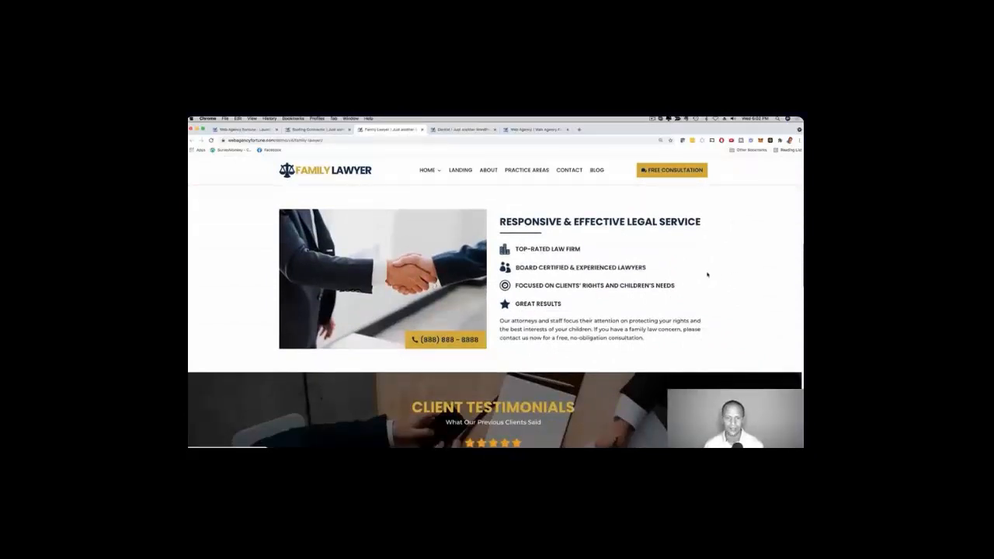
scroll(down, 3)
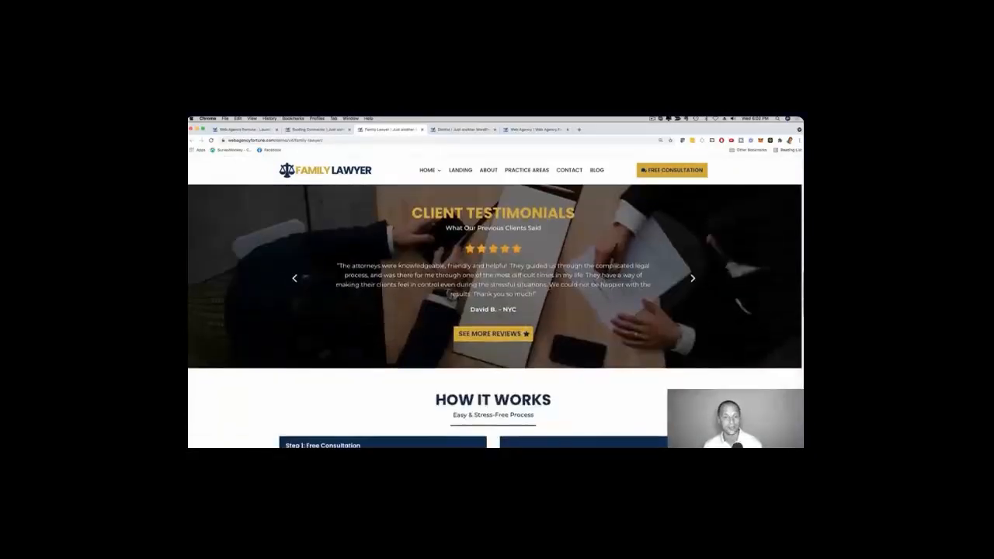
scroll(down, 3)
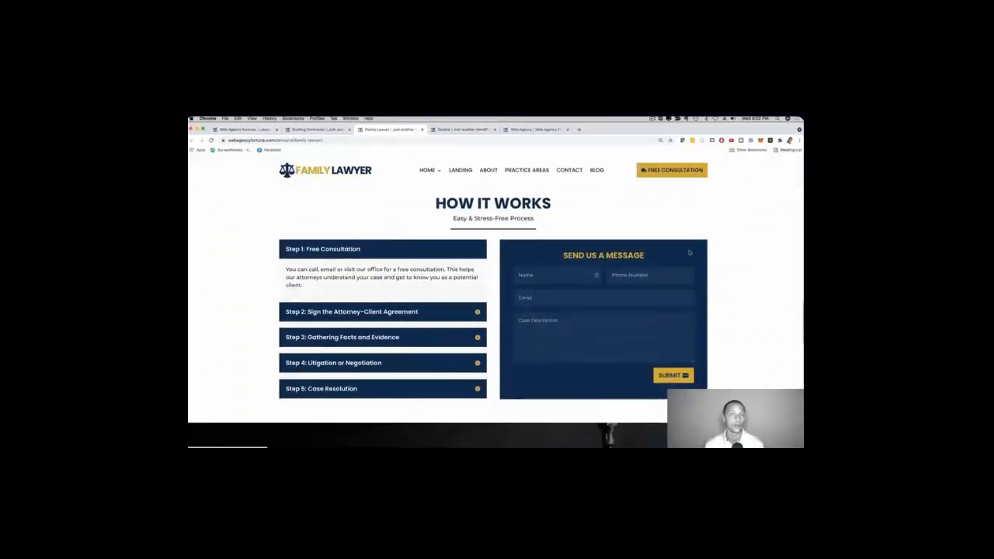
Review the process steps and team, return to the hero banner, and switch to the Dentist demo
scroll(down, 3)
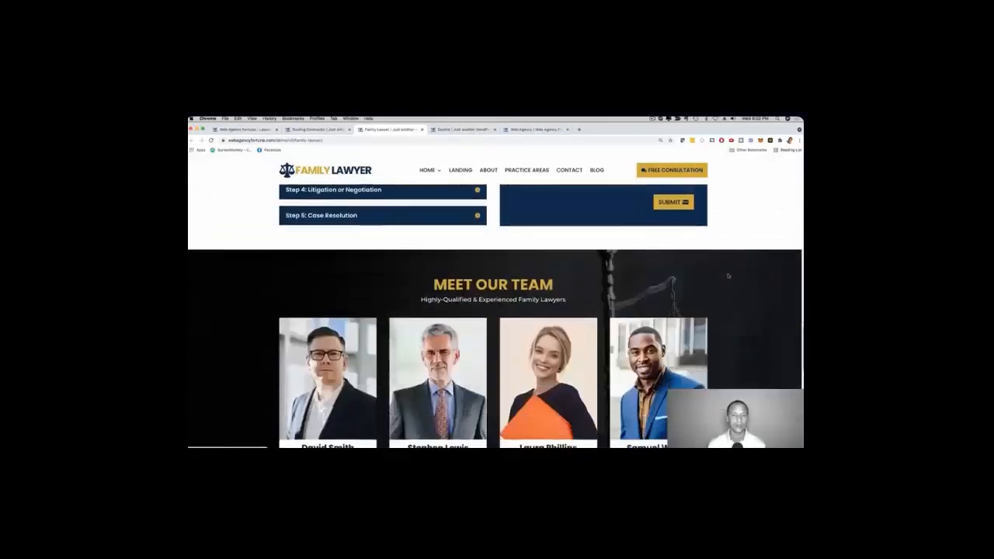
scroll(down, 3)
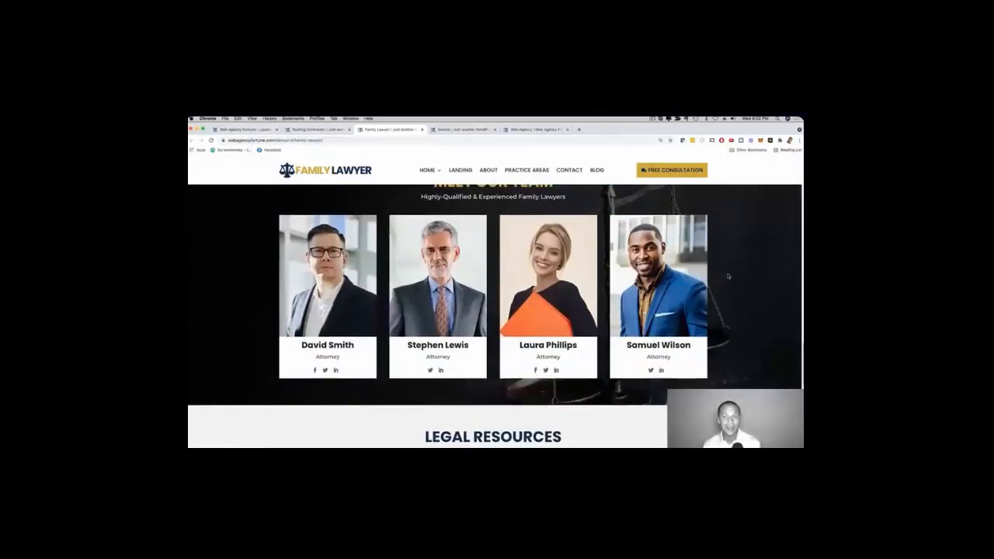
scroll(down, 3)
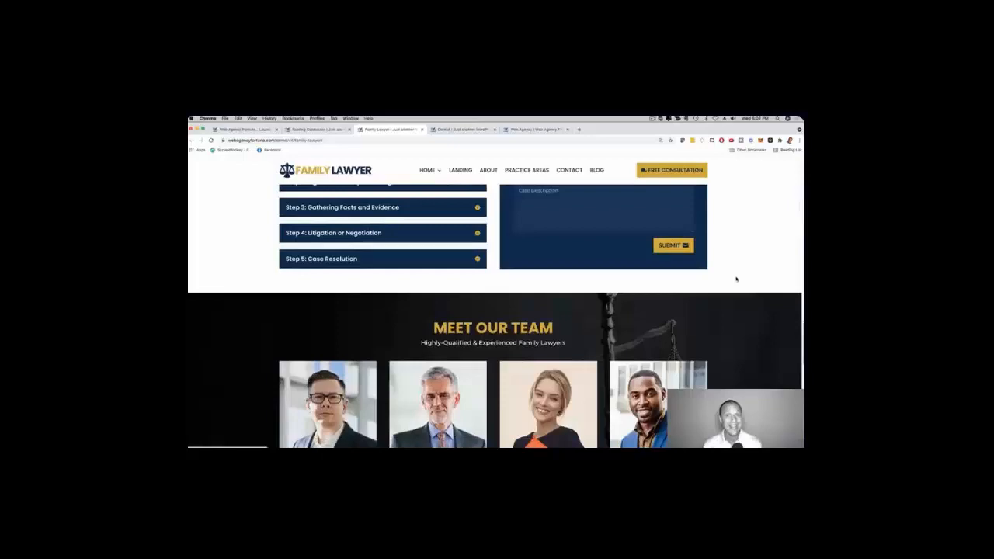
scroll(up, 3)
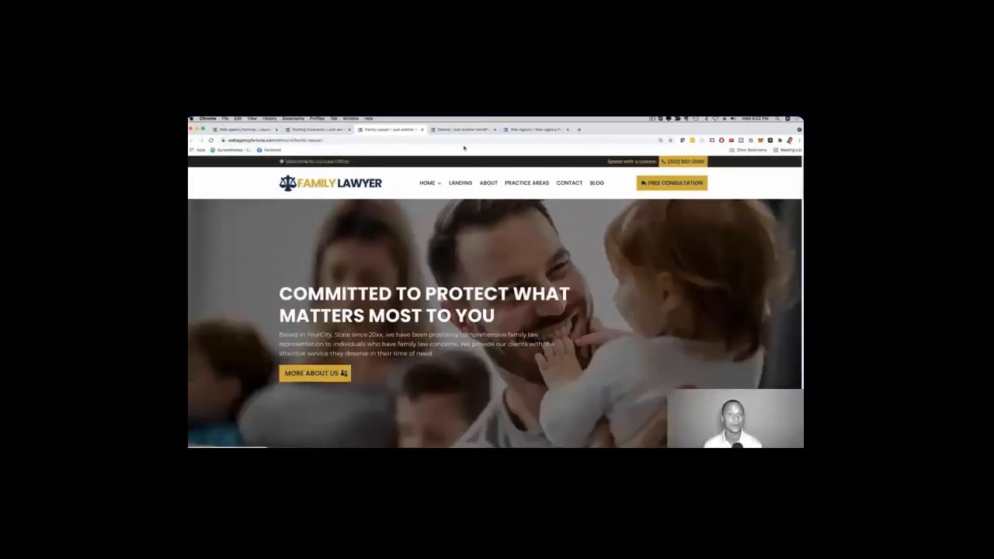
click(458, 129)
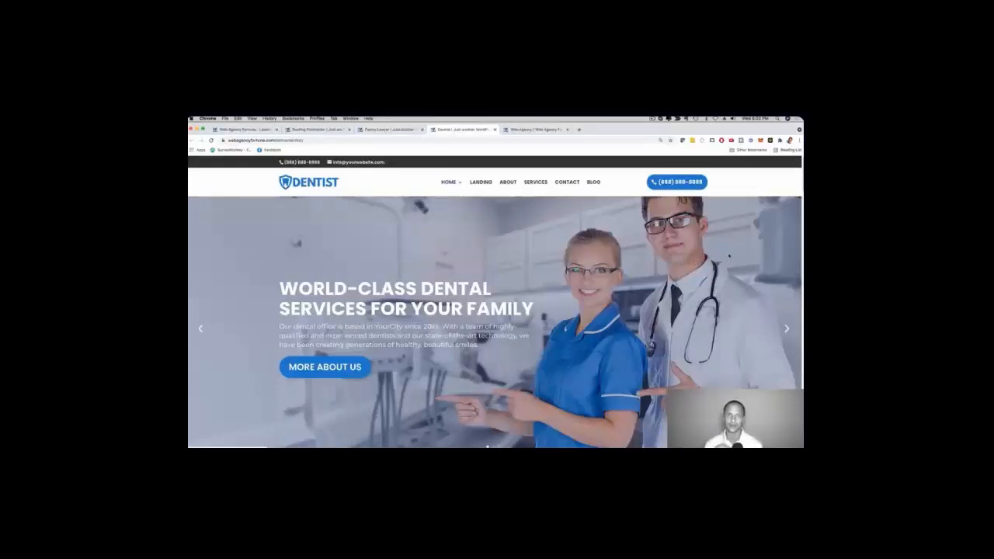
Browse the dentist demo's services and Meet Our Doctors sections
scroll(down, 3)
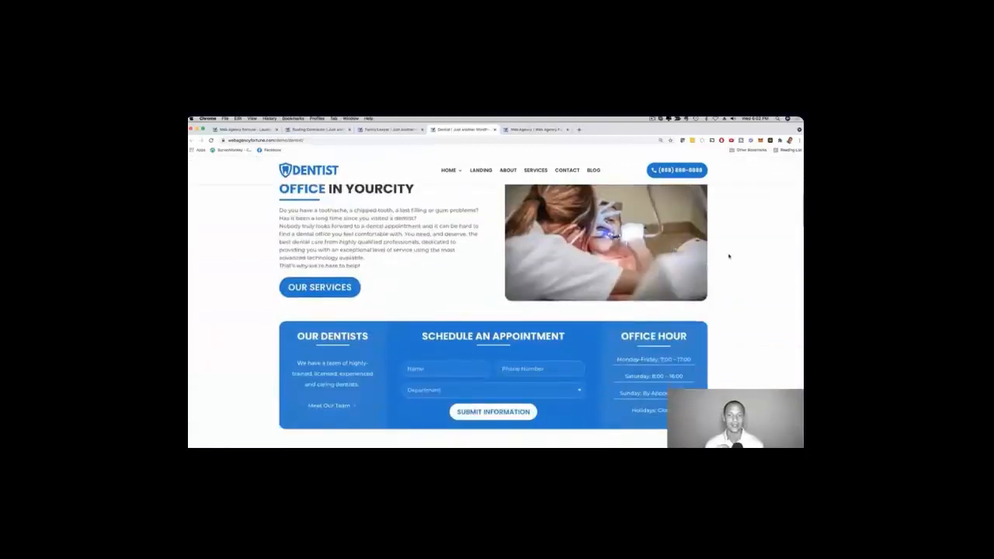
scroll(up, 3)
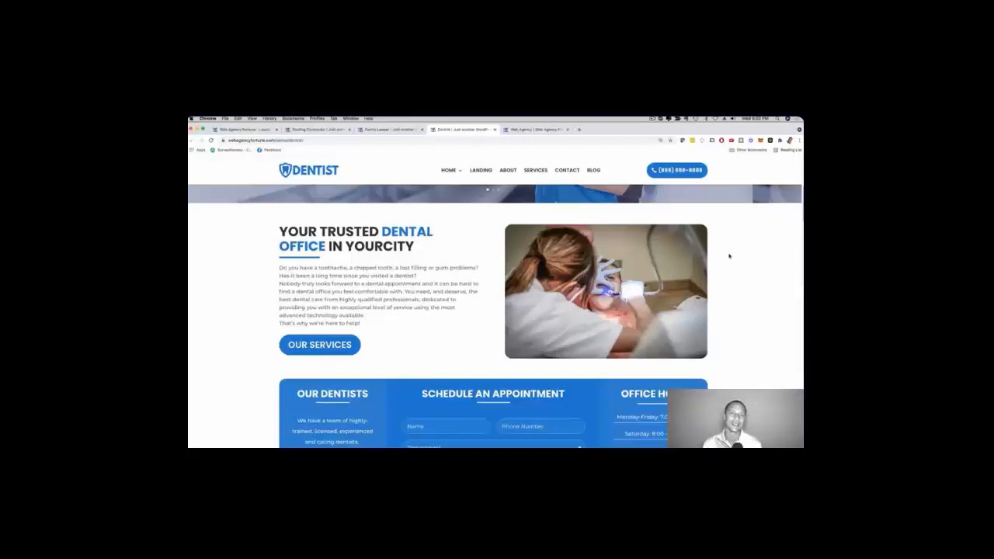
scroll(down, 3)
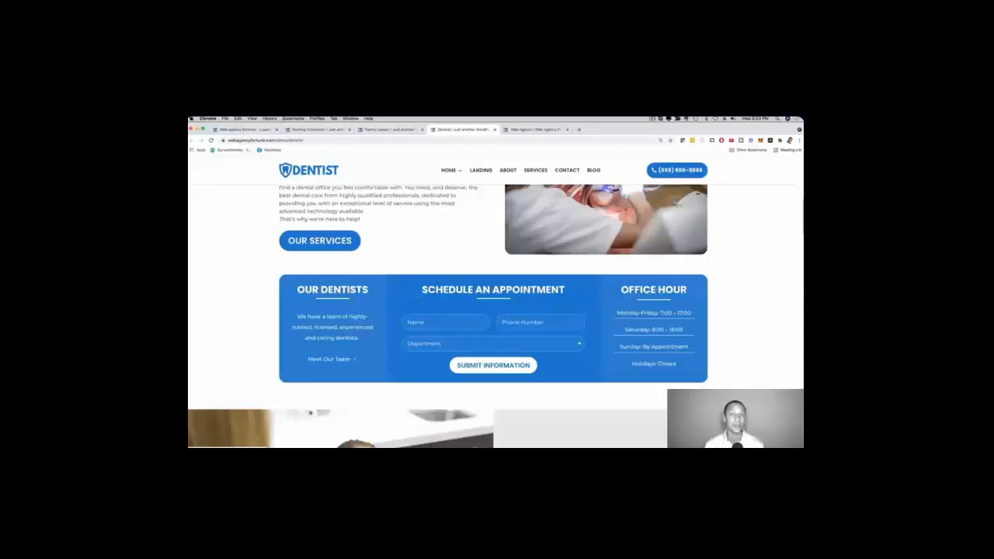
scroll(up, 3)
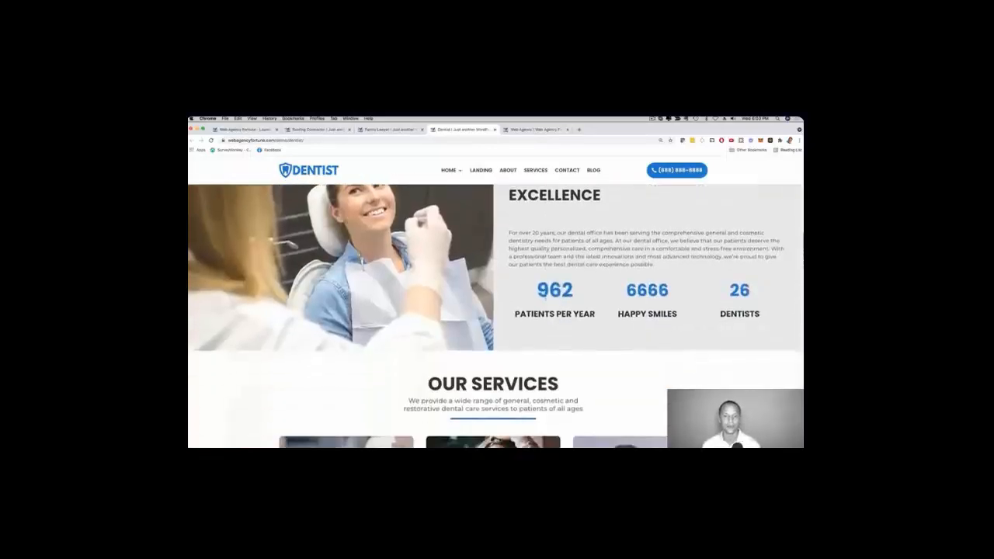
scroll(down, 3)
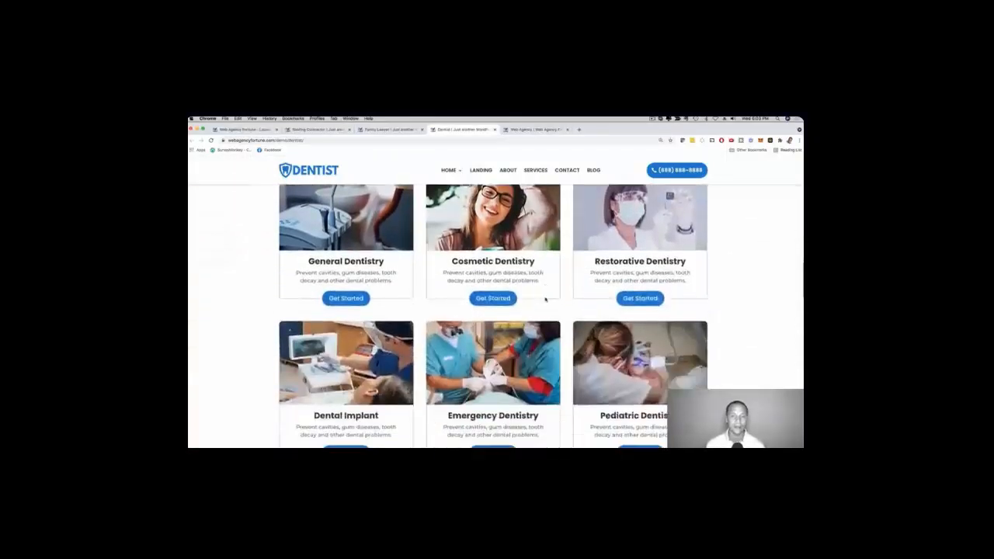
scroll(down, 3)
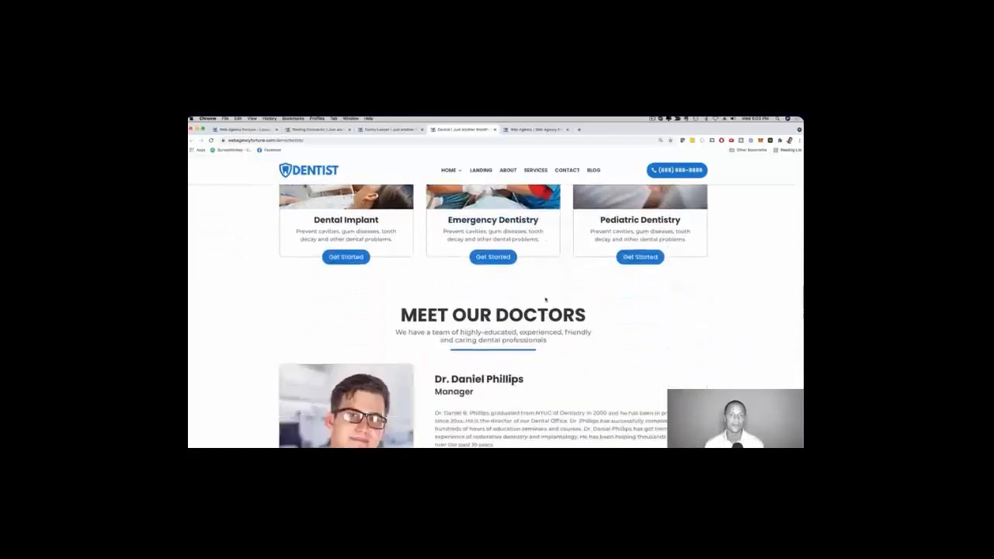
Continue through Patient Testimonials, From Our Blog and the newsletter signup
scroll(down, 3)
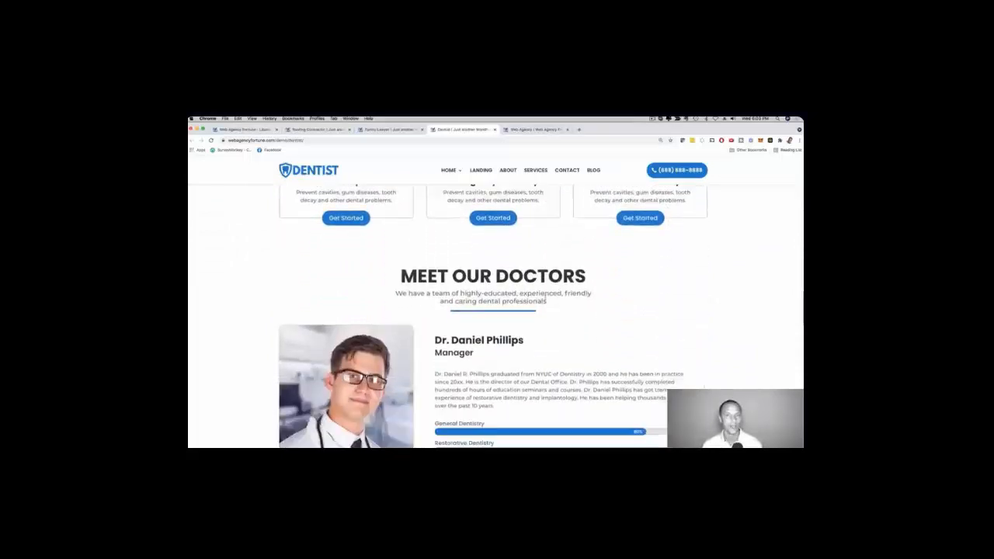
scroll(down, 3)
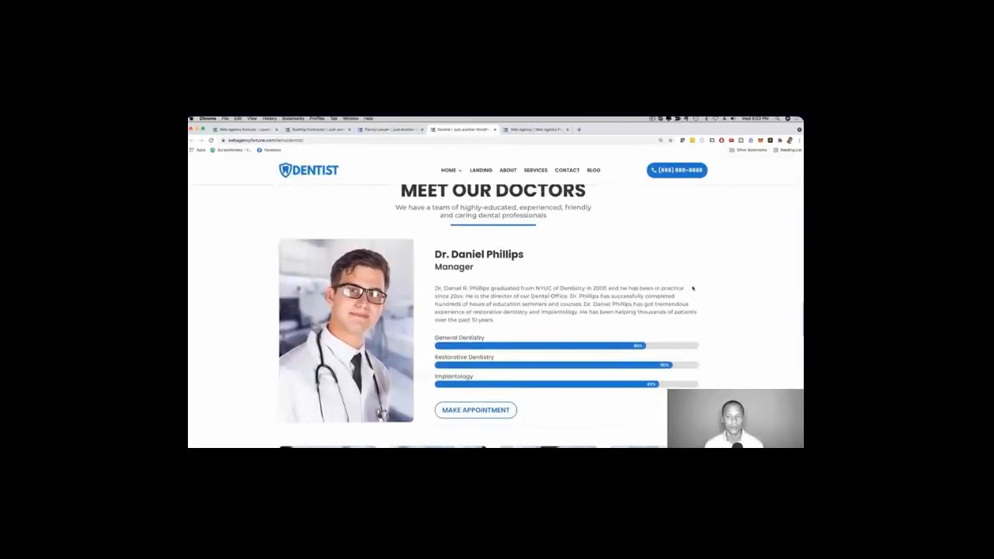
scroll(down, 3)
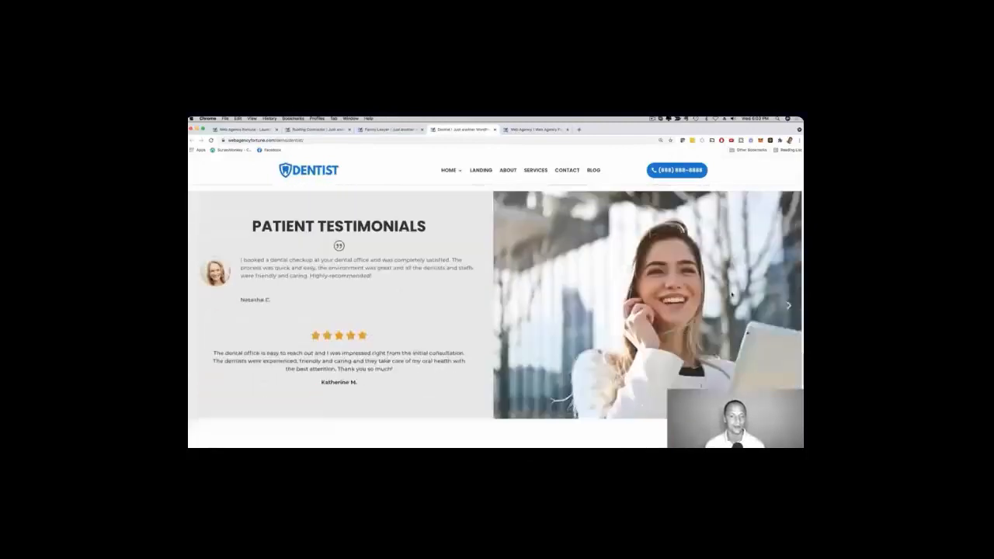
scroll(down, 3)
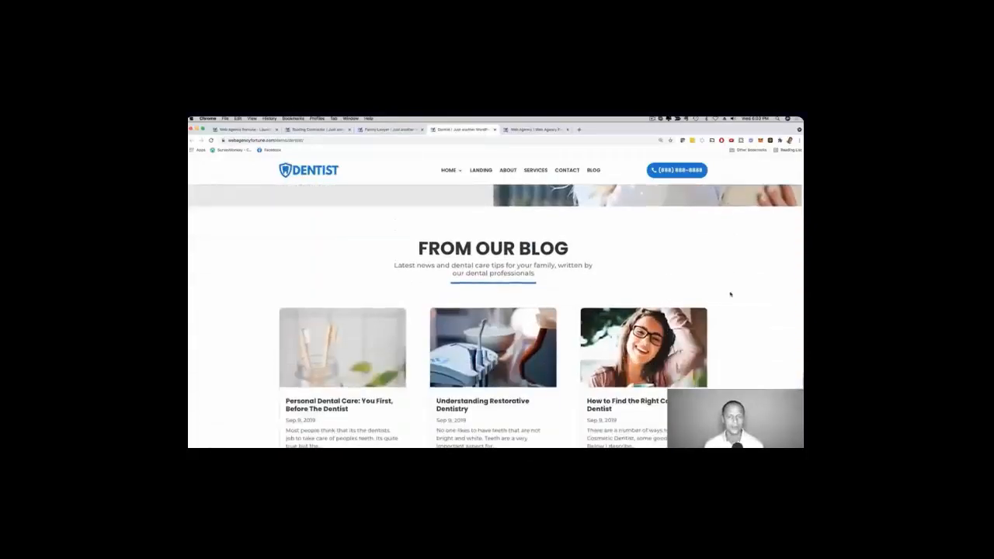
scroll(down, 3)
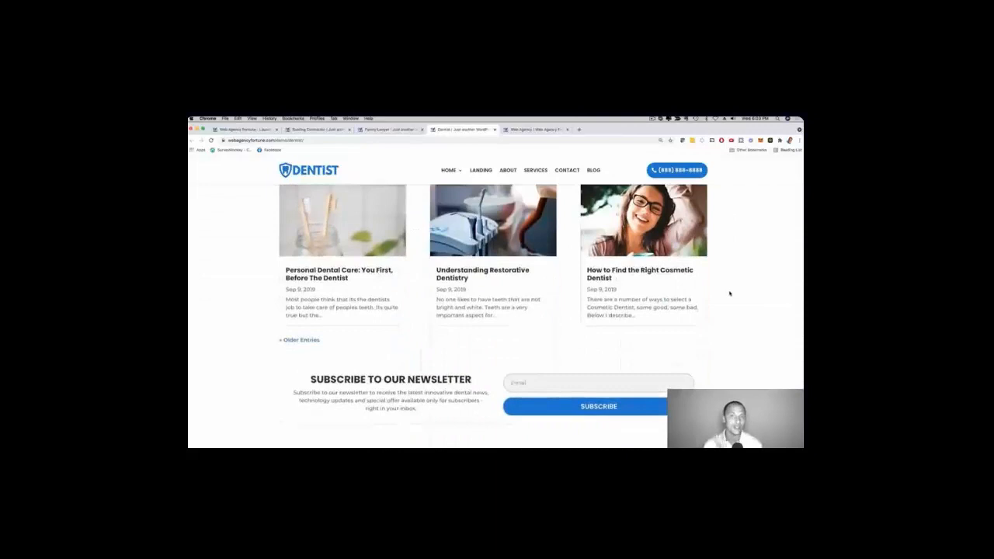
scroll(down, 3)
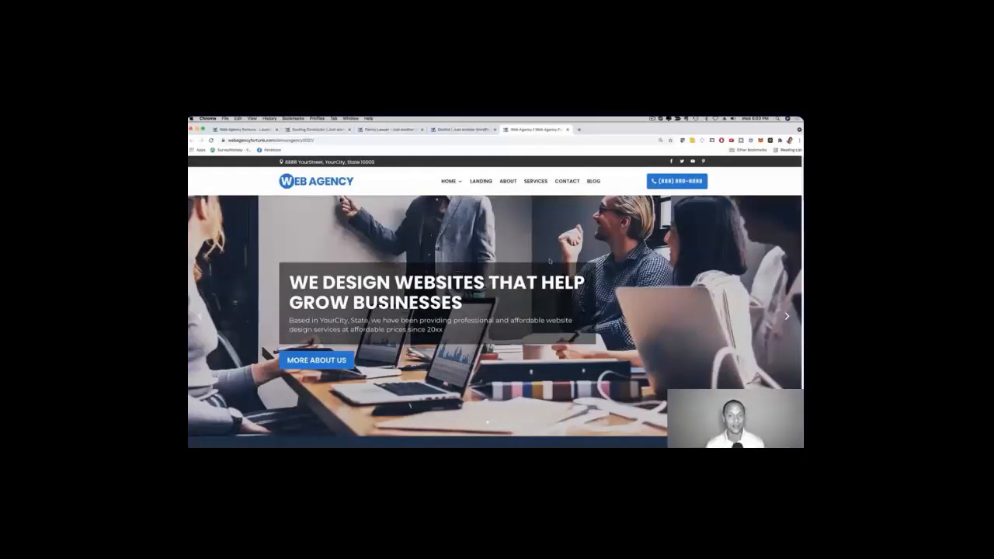
Browse the Web Agency demo through Our Services and Our Portfolio
scroll(down, 3)
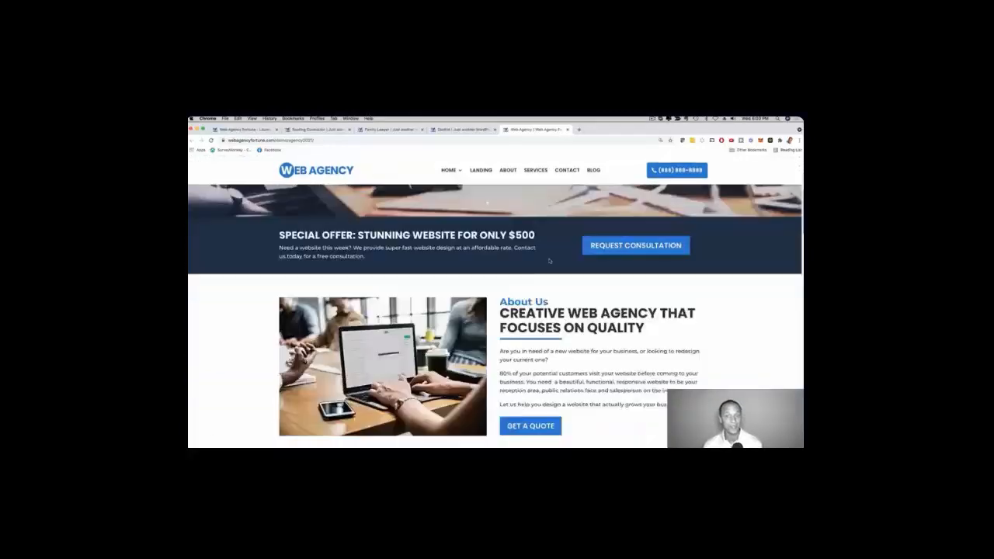
scroll(down, 3)
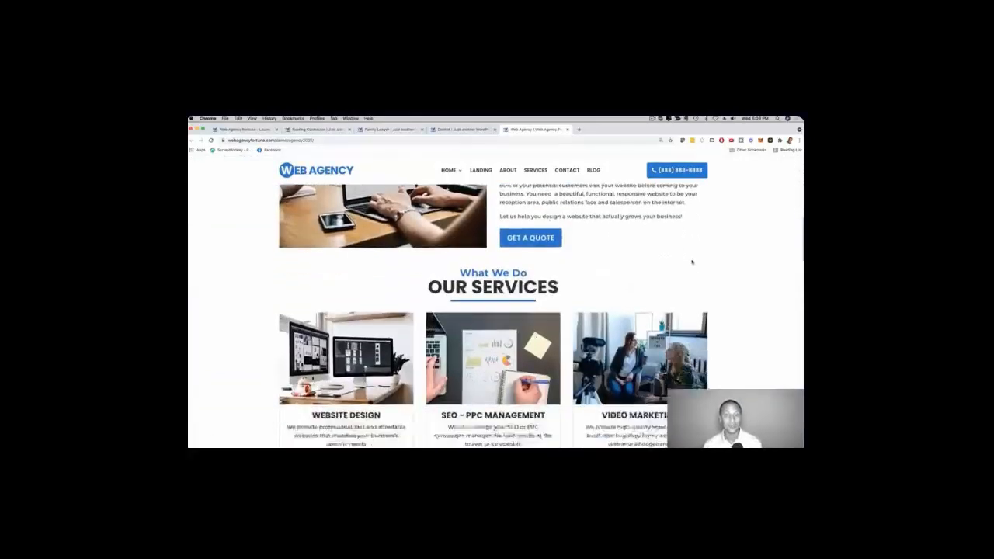
scroll(down, 3)
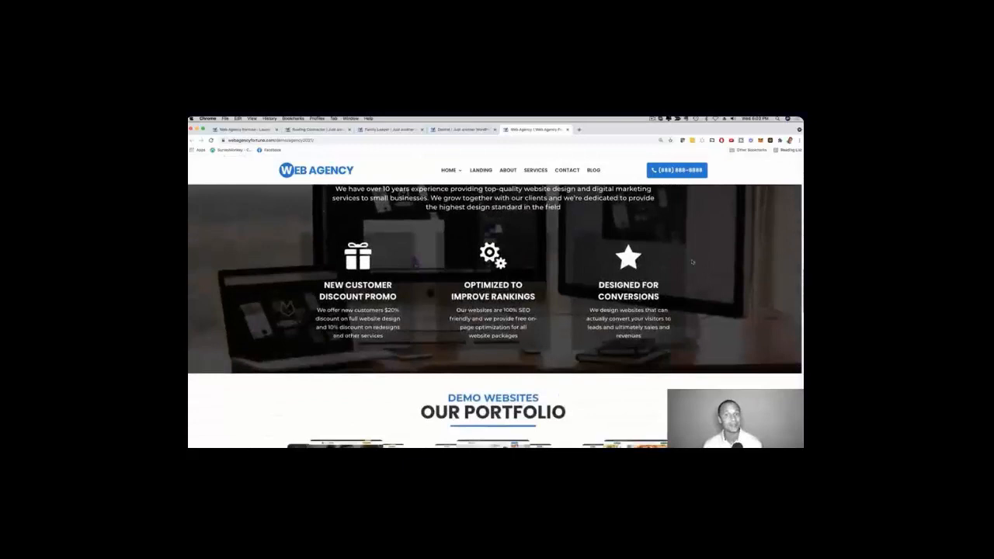
scroll(down, 3)
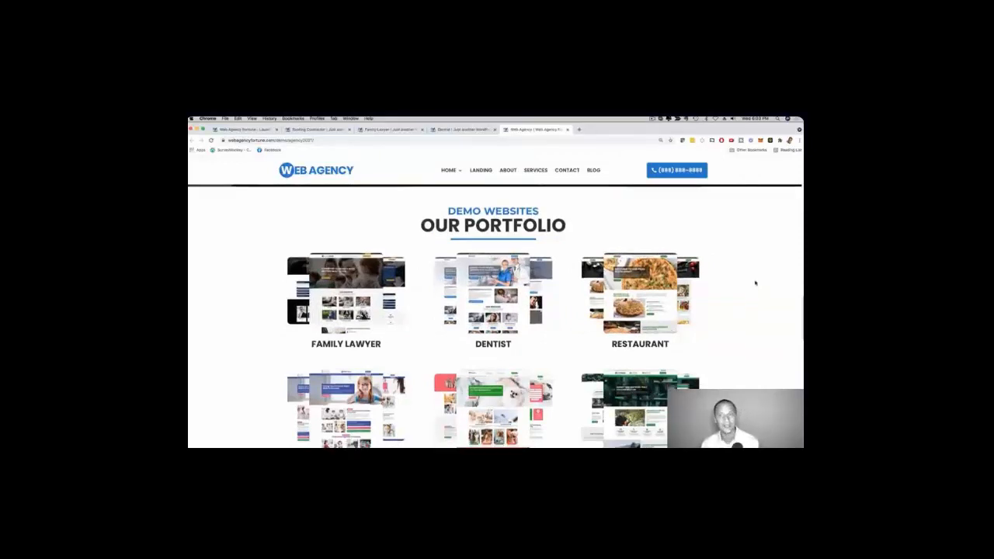
Review Request a Consultation and From Our Blog, then scroll back up
scroll(down, 3)
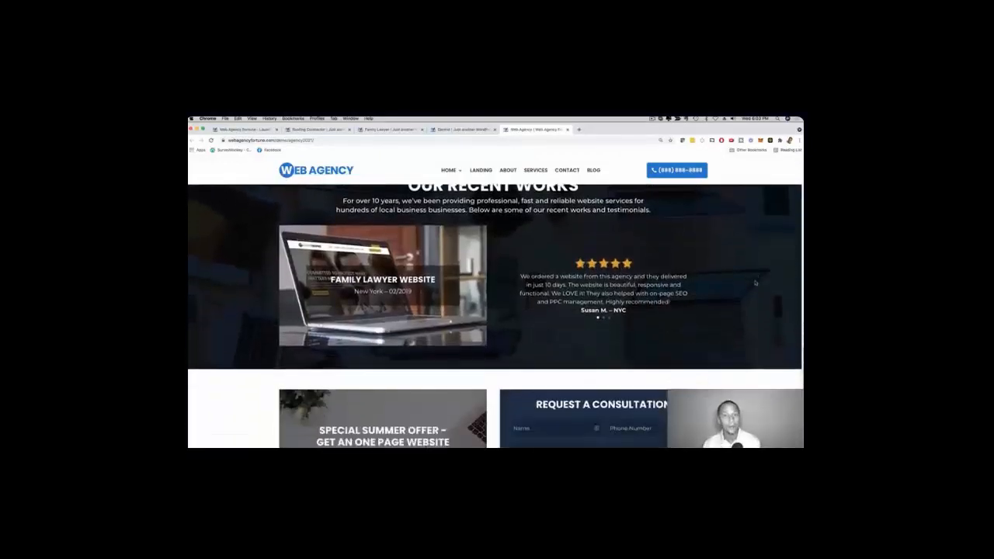
scroll(down, 3)
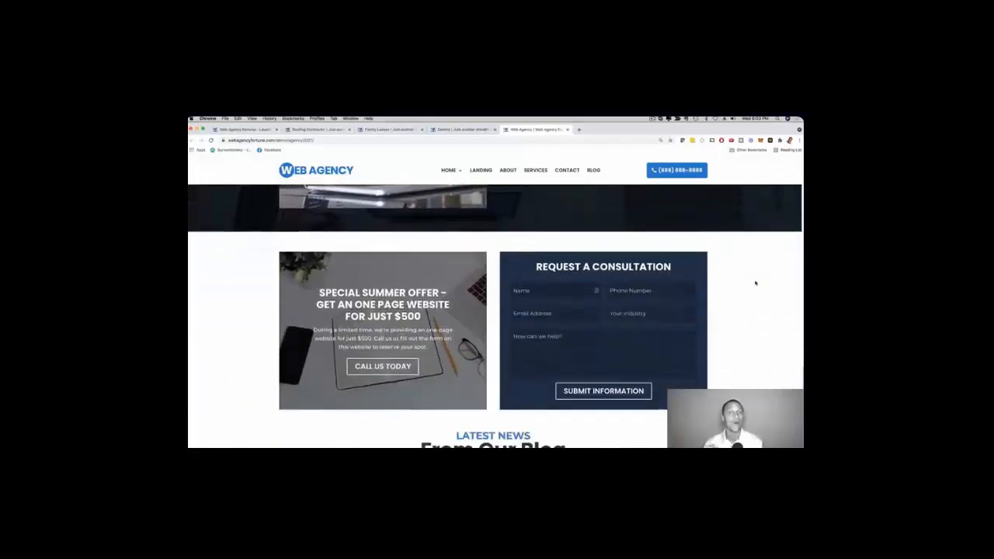
scroll(down, 3)
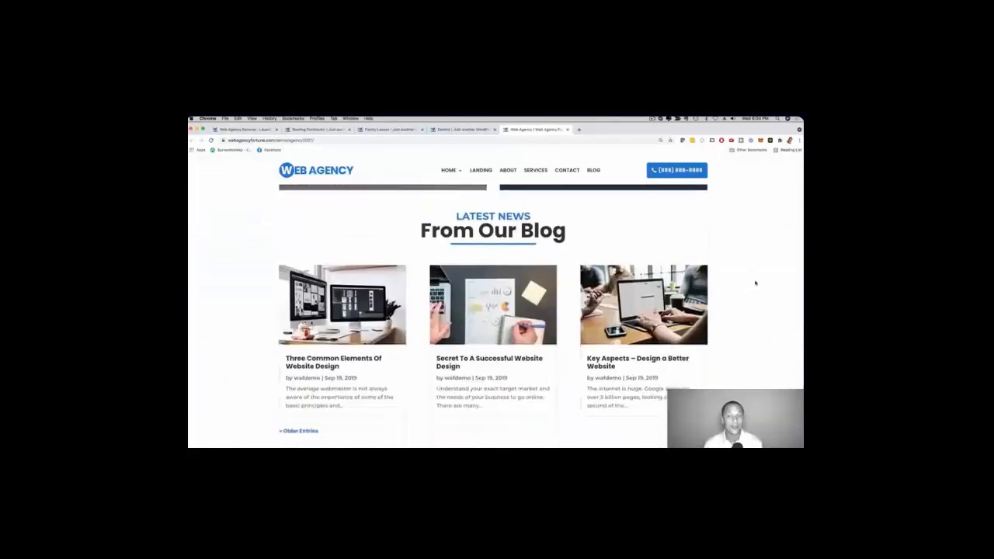
scroll(up, 3)
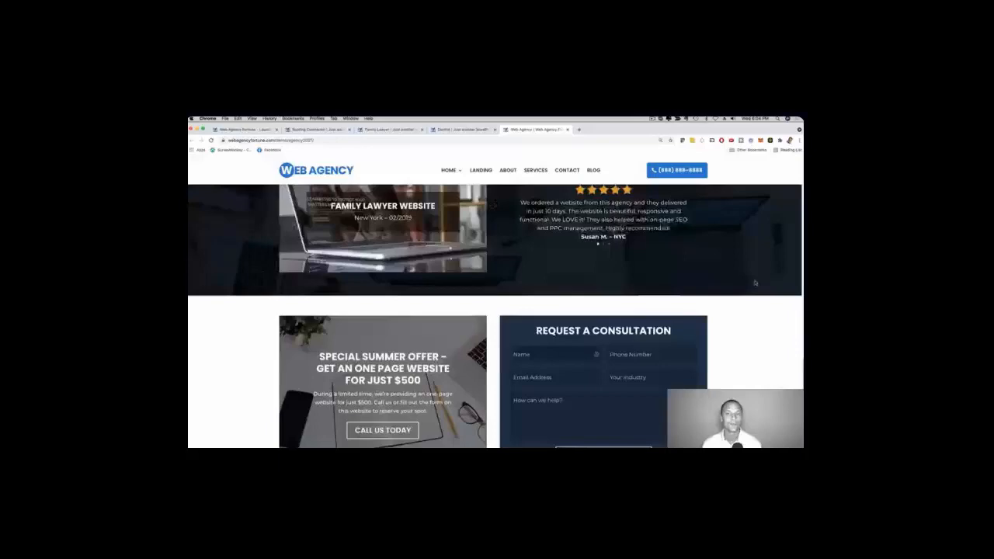
scroll(up, 3)
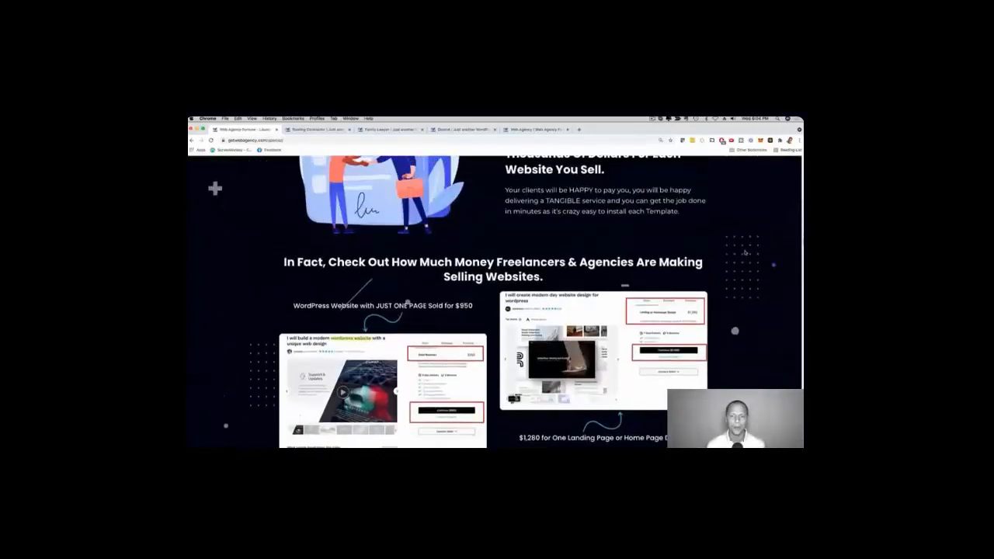
Review the pricing proof screenshots of what freelancers charge, down to 'Isn't That Incredible?'
scroll(down, 3)
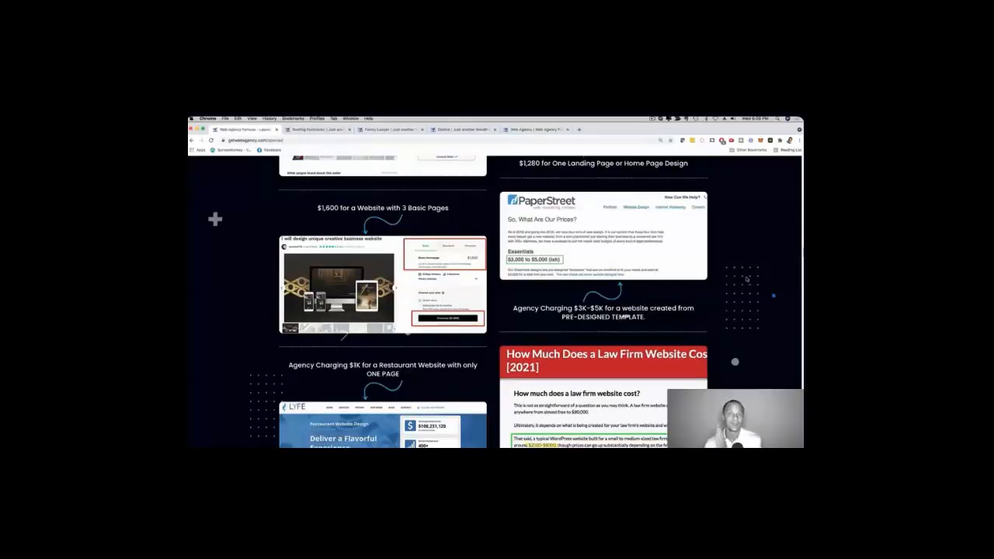
scroll(down, 3)
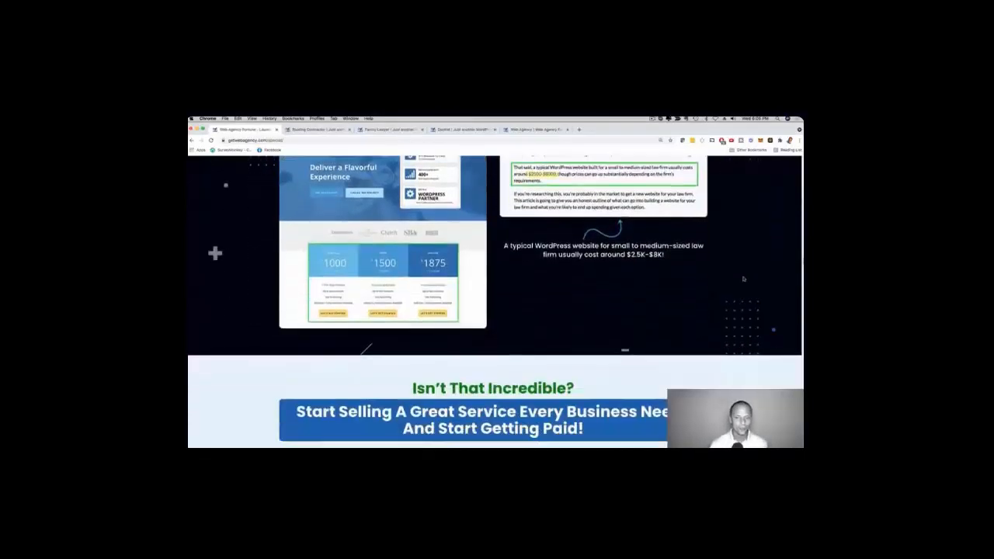
Review the 24/7 benefit cards and feature tiles down to the 'Installing a Website in 4 Minutes' video
scroll(down, 3)
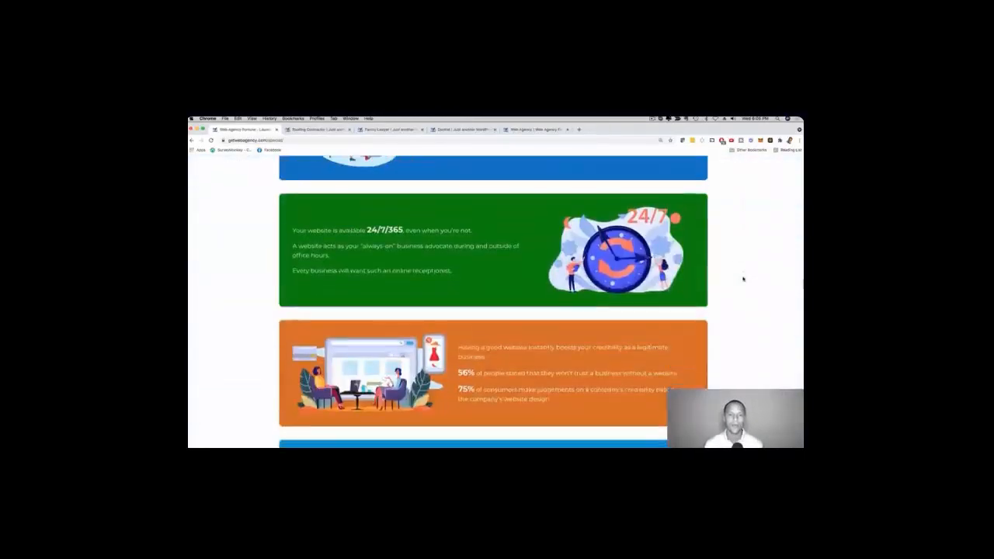
scroll(up, 3)
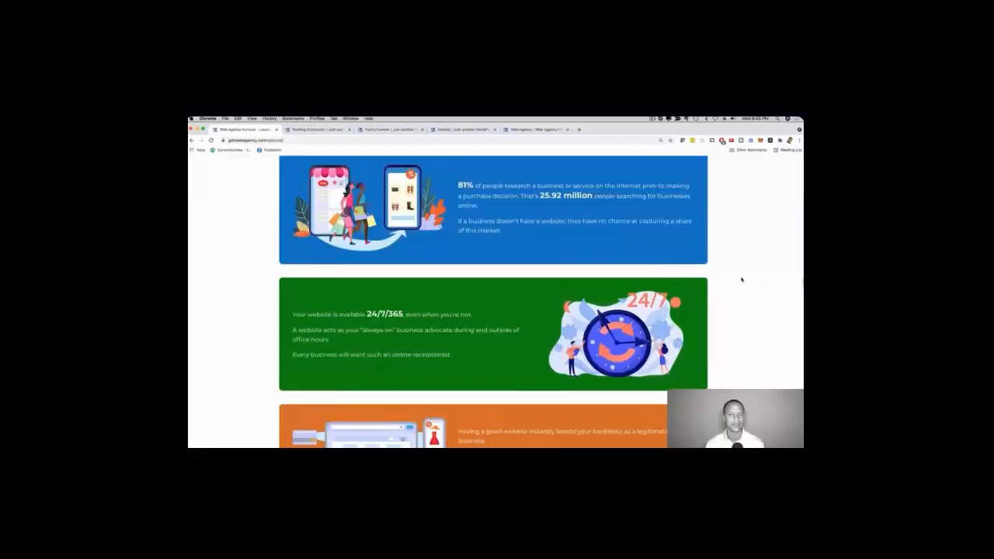
scroll(down, 3)
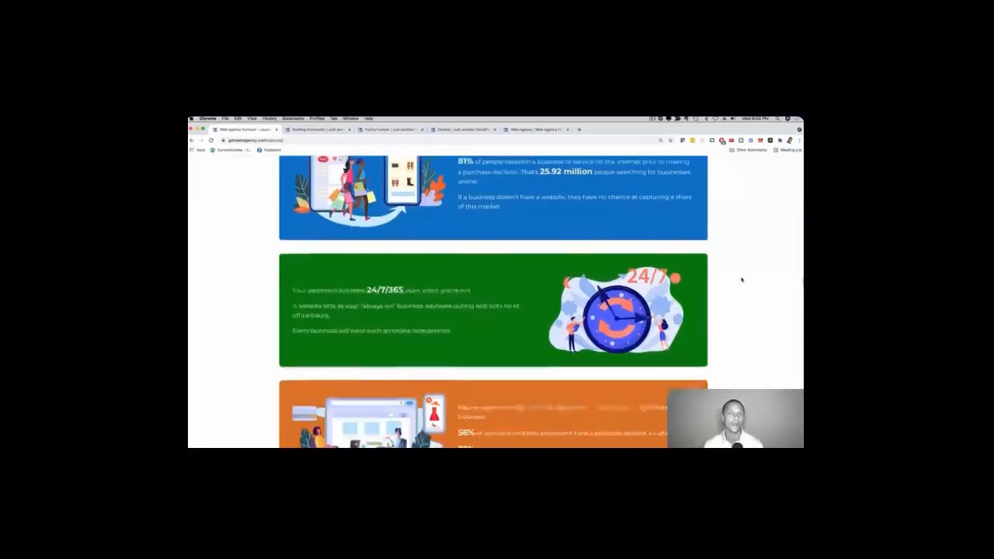
scroll(down, 3)
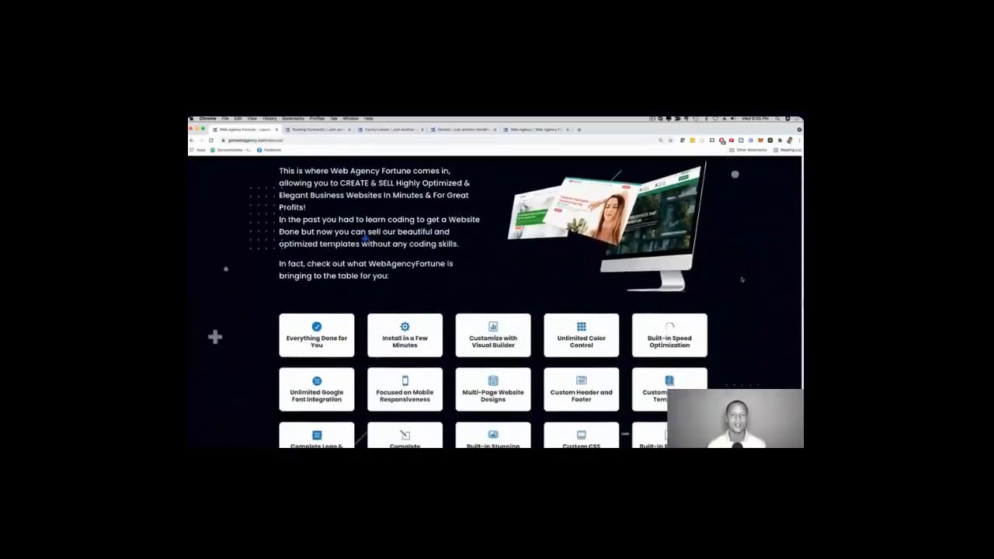
scroll(down, 3)
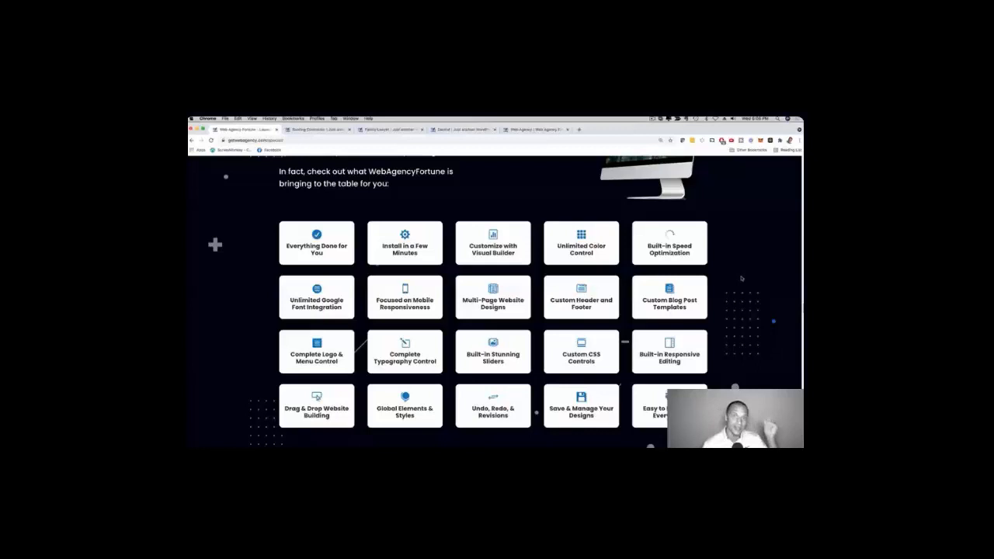
scroll(down, 3)
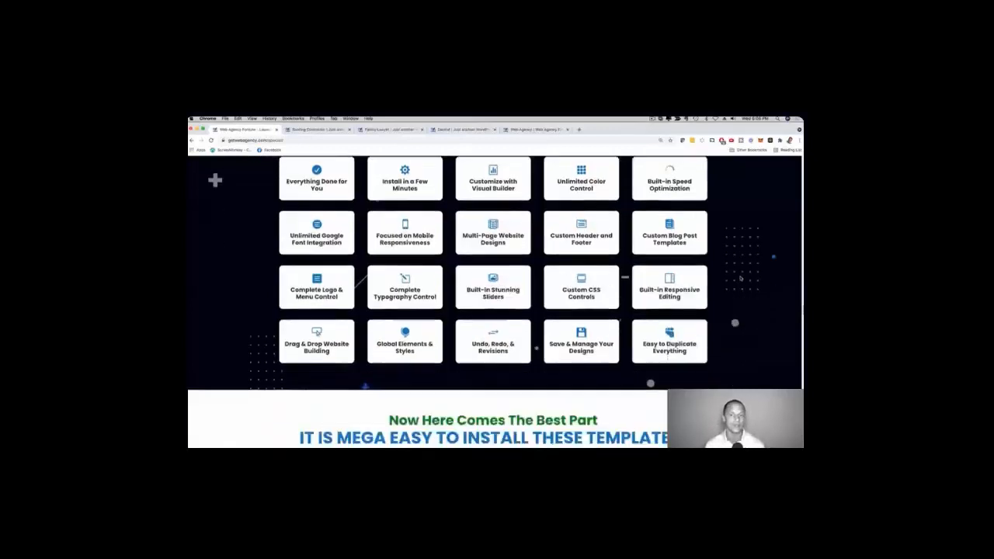
scroll(down, 3)
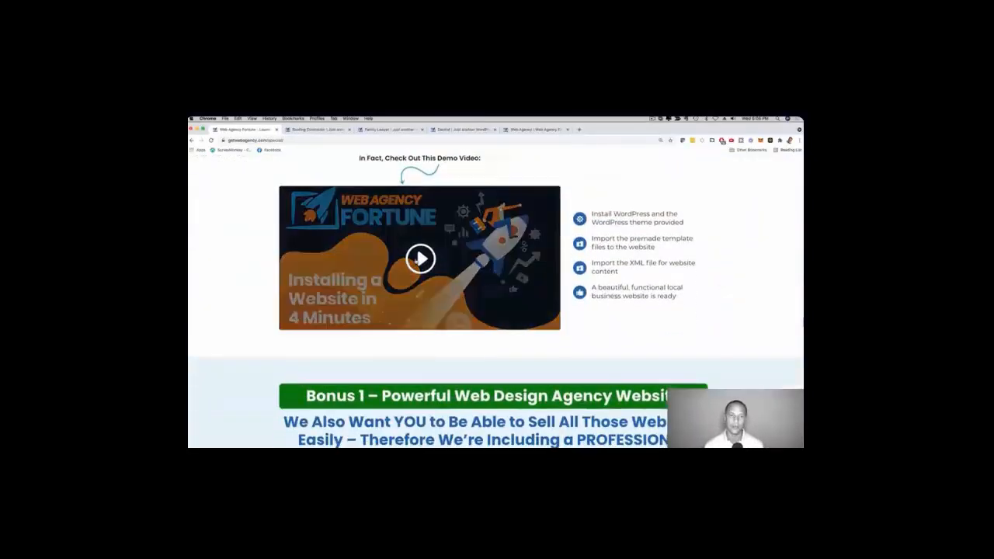
Review Bonus 1 agency website and reach Bonus 2 sales videos with US and UK voiceovers
scroll(down, 3)
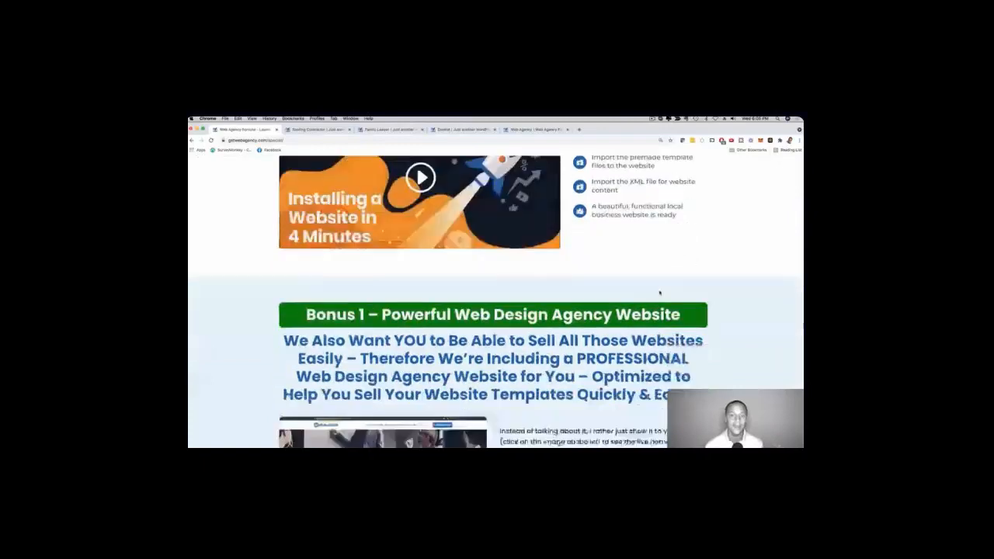
scroll(down, 3)
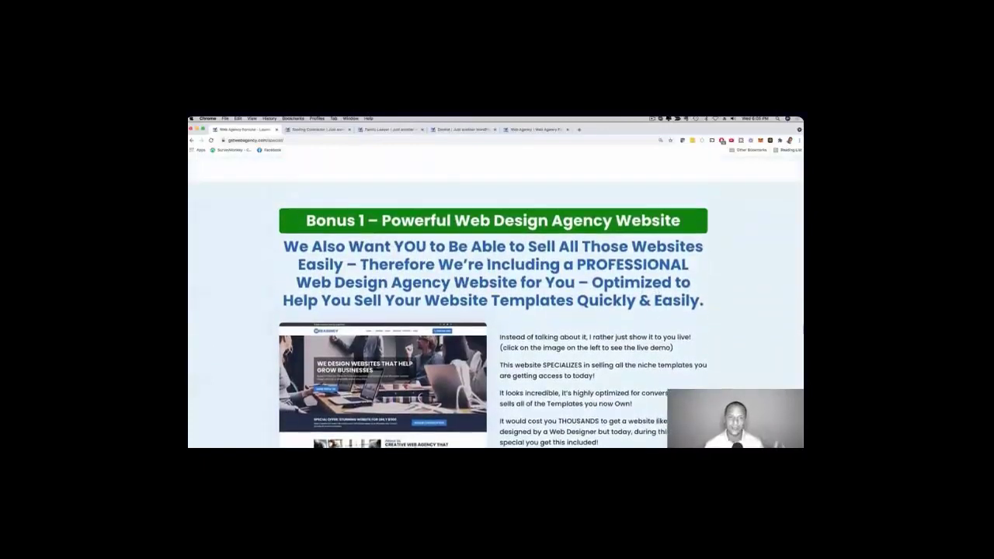
scroll(down, 3)
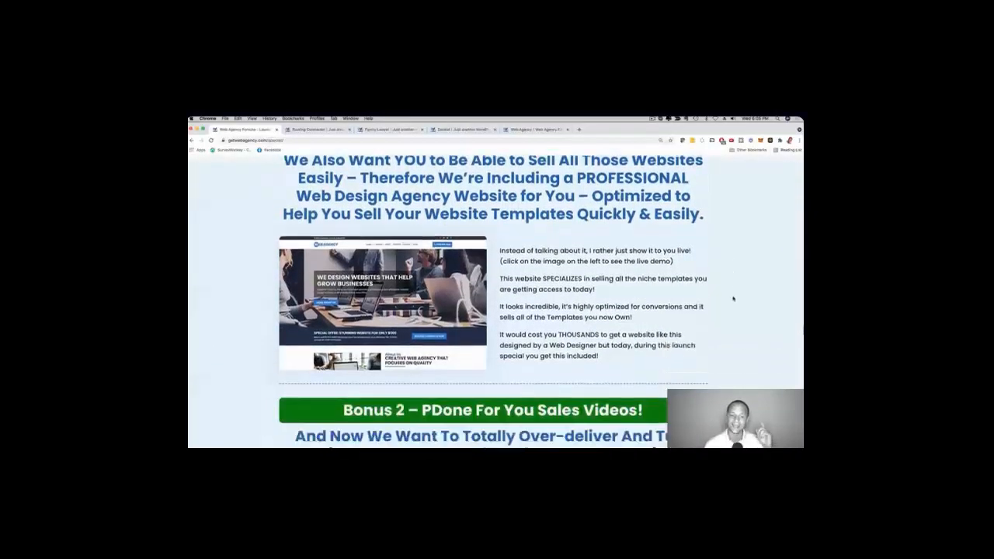
scroll(down, 3)
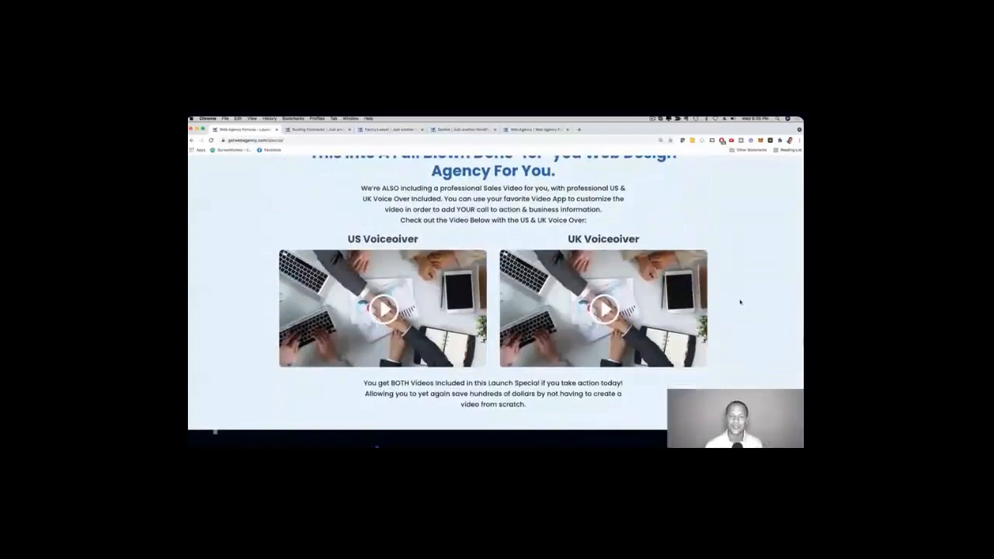
scroll(up, 3)
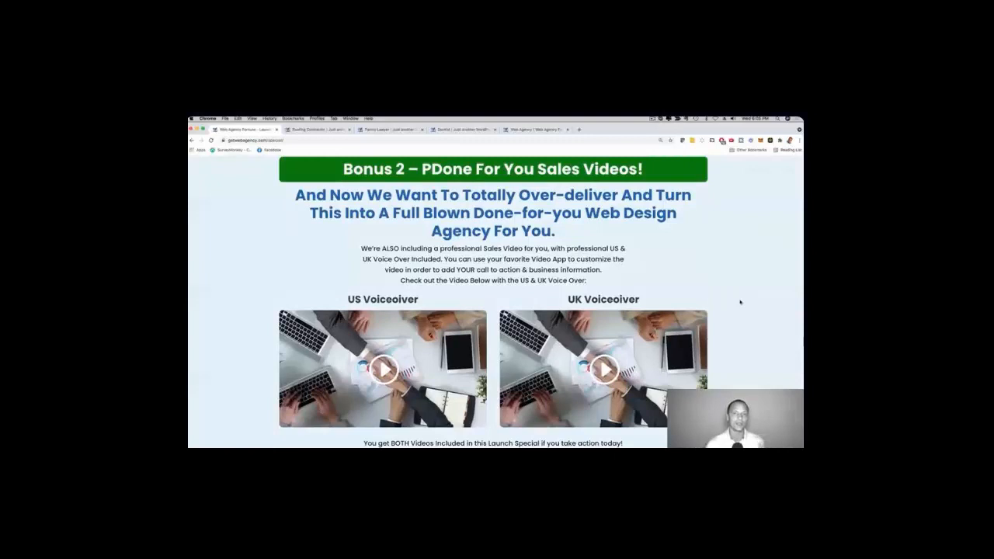
scroll(down, 3)
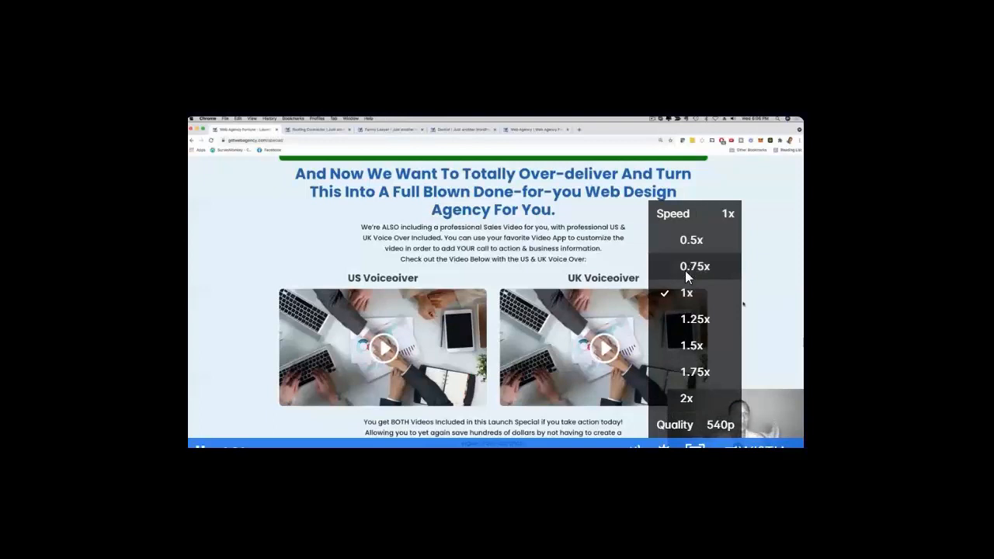
Set the Bonus 2 voiceover video's playback speed to 0.75x
click(695, 267)
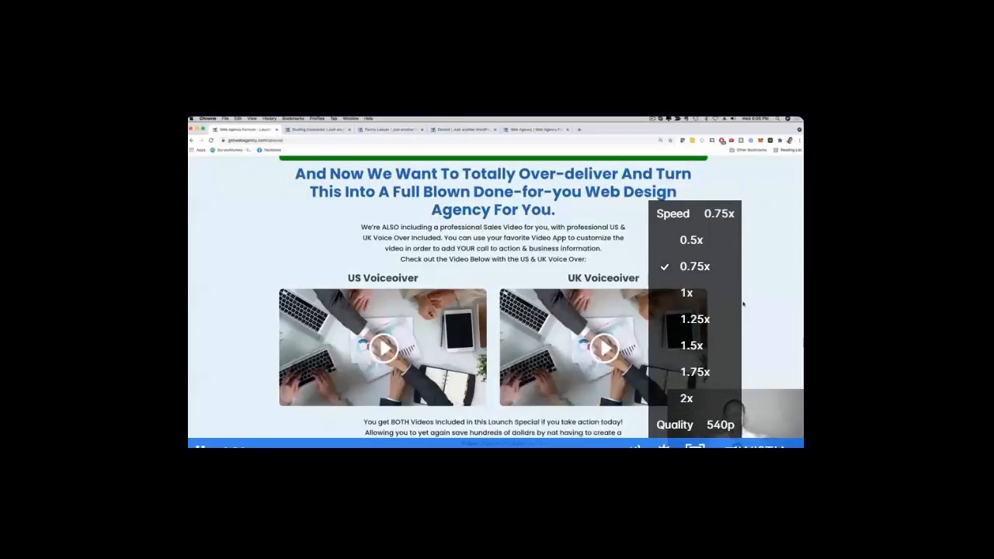